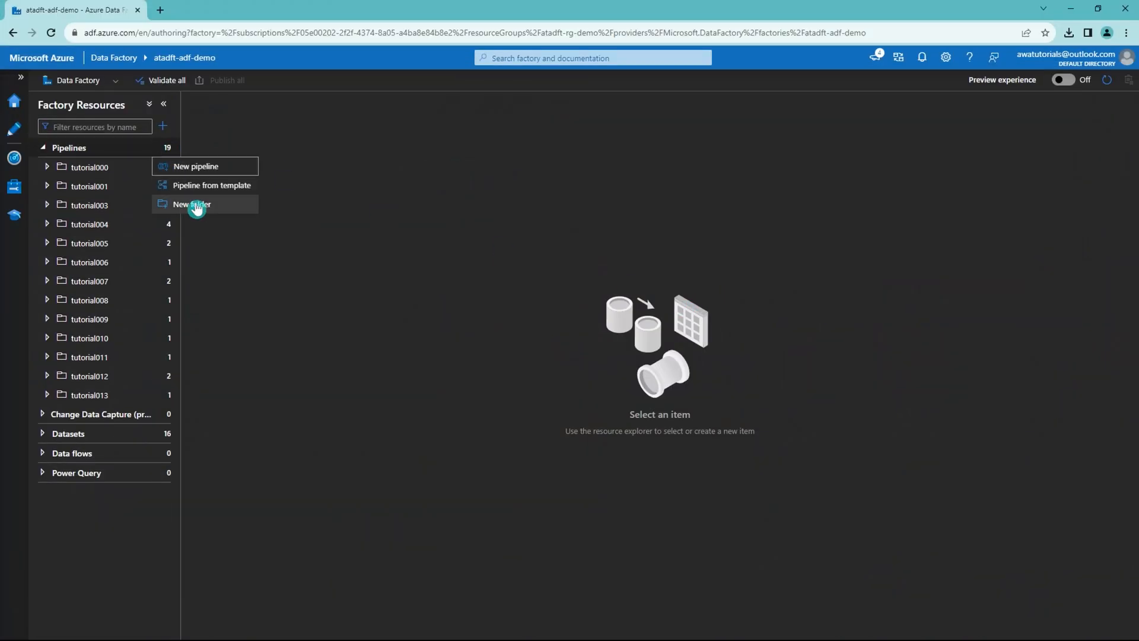
Create pipeline folder tutorial014 and a new pipeline named pl_tutorial014_demo1_script_activity inside it
click(192, 204)
text(tutorial014)
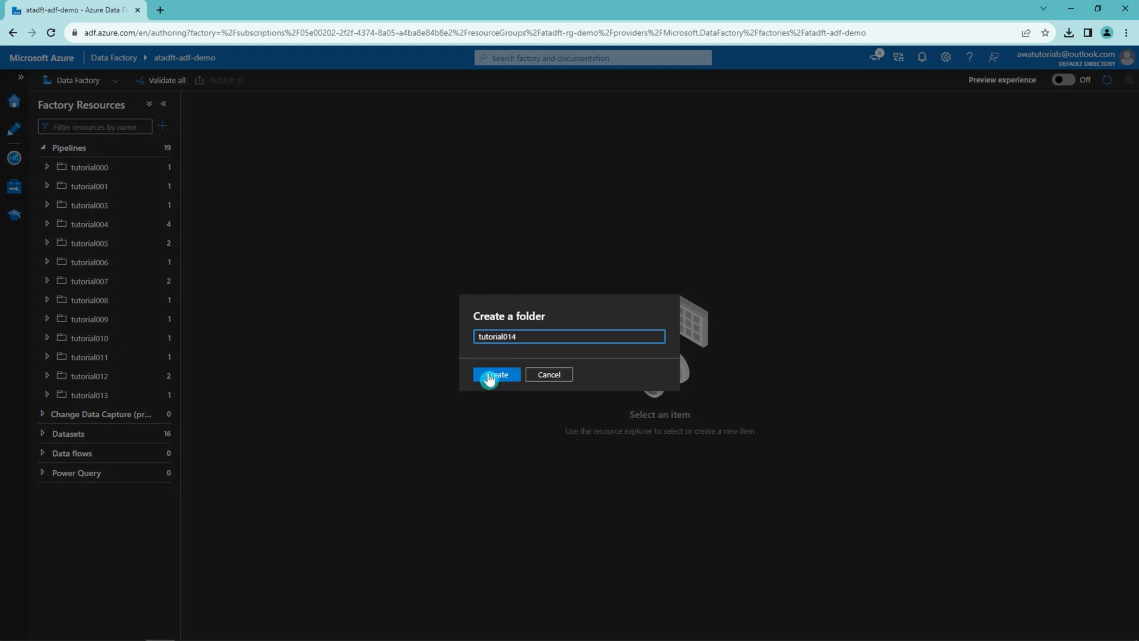
click(497, 376)
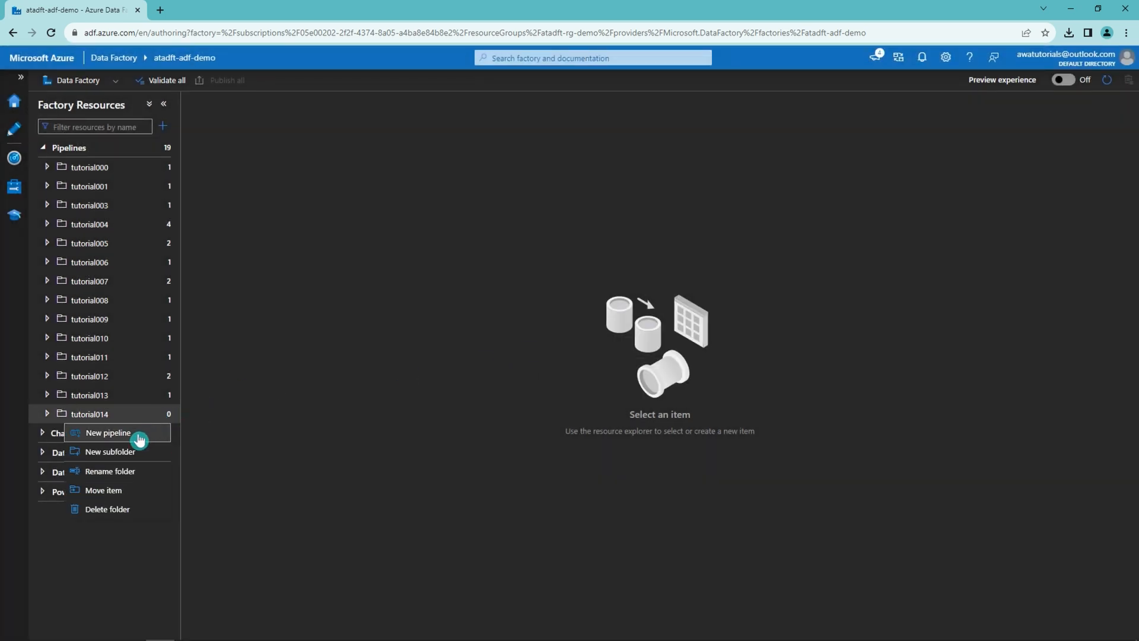
click(108, 432)
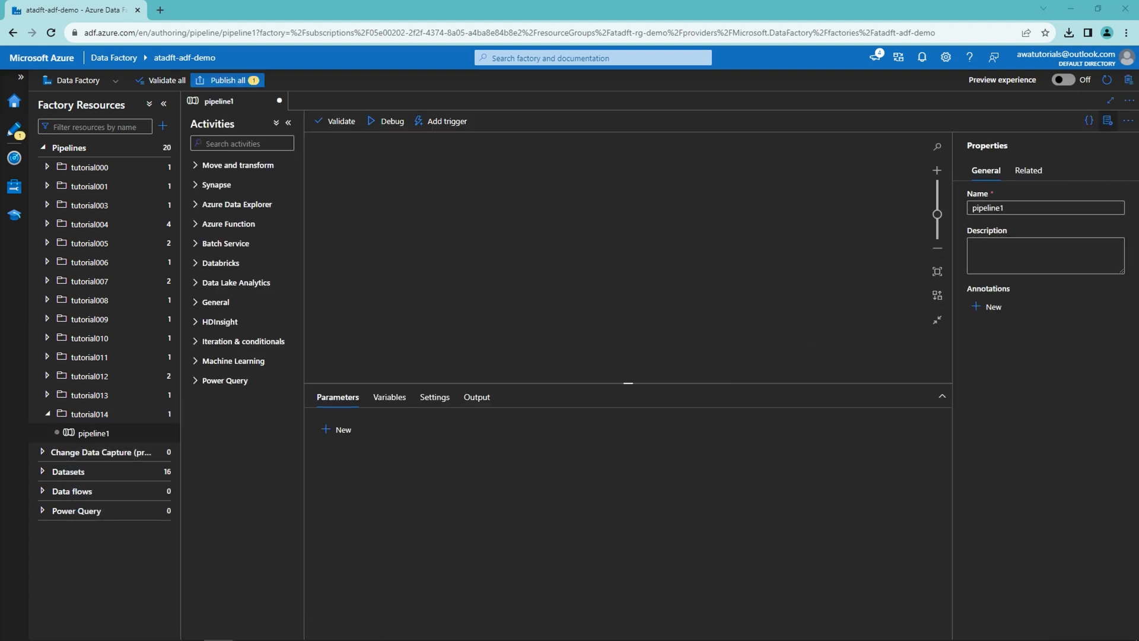
text(pl_tutorial014_demo1_script_activity)
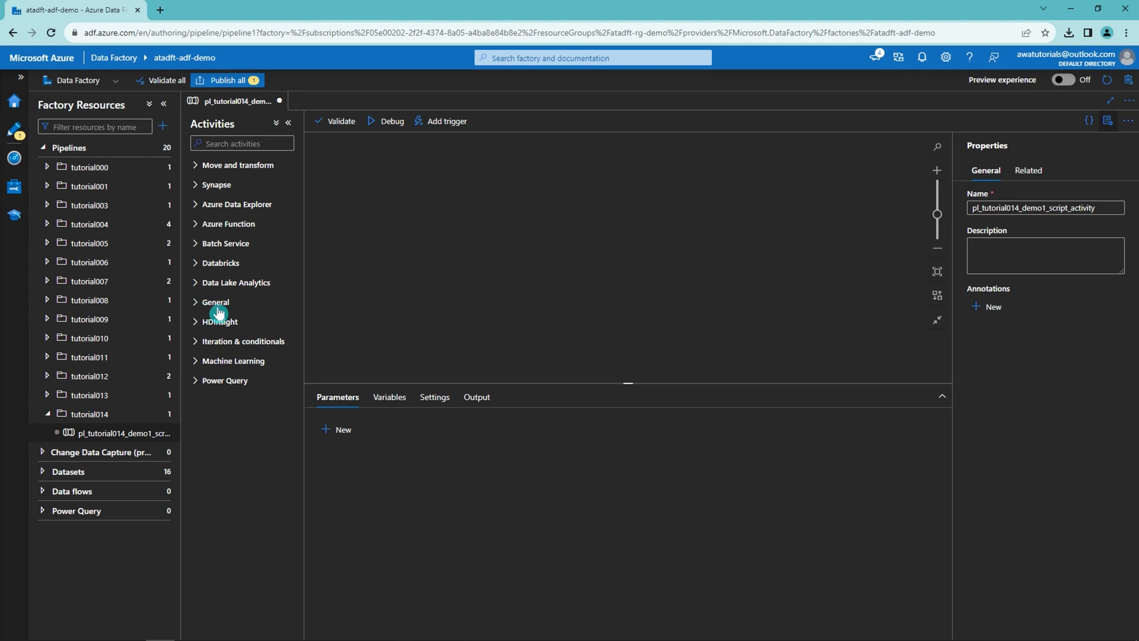
Add a Script activity from General and set its linked service to ls_sqldb_dw
click(215, 302)
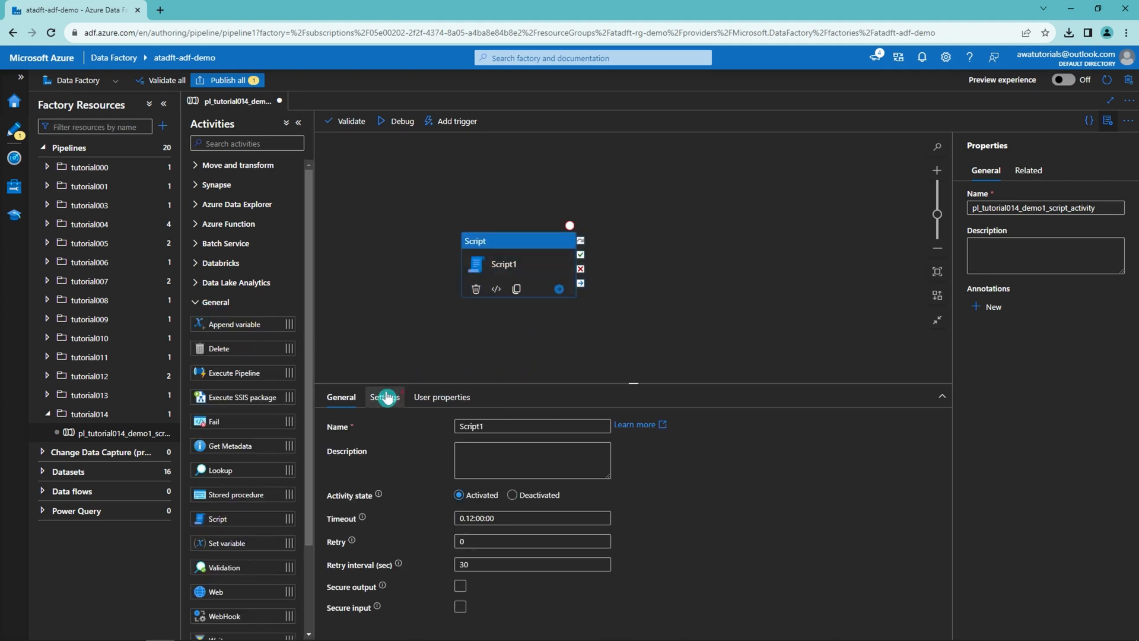
click(383, 396)
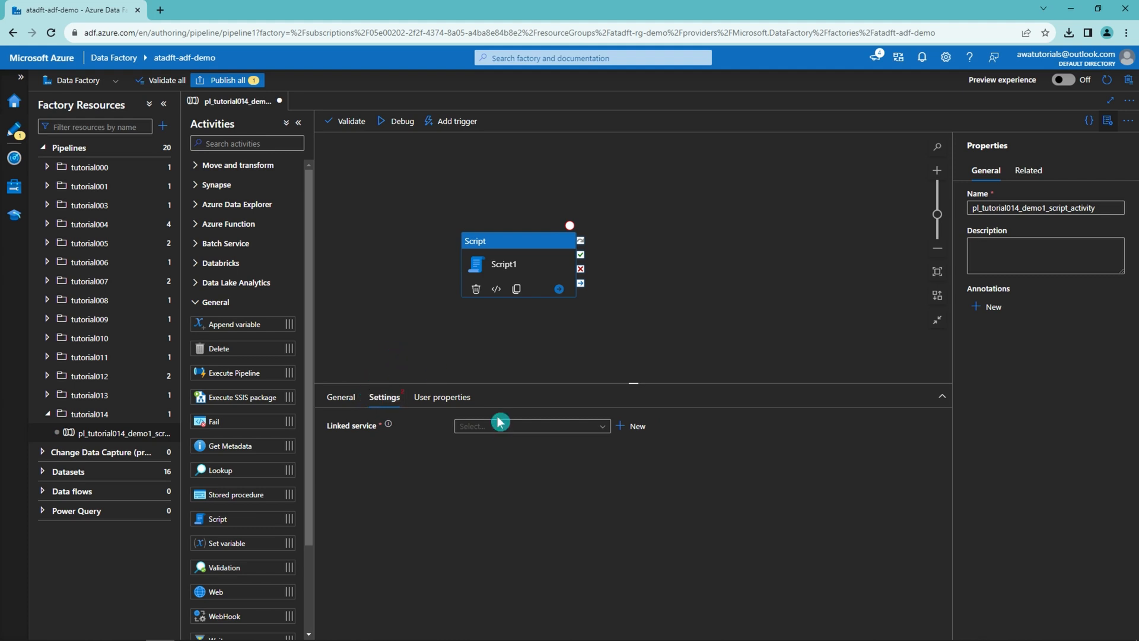
click(531, 426)
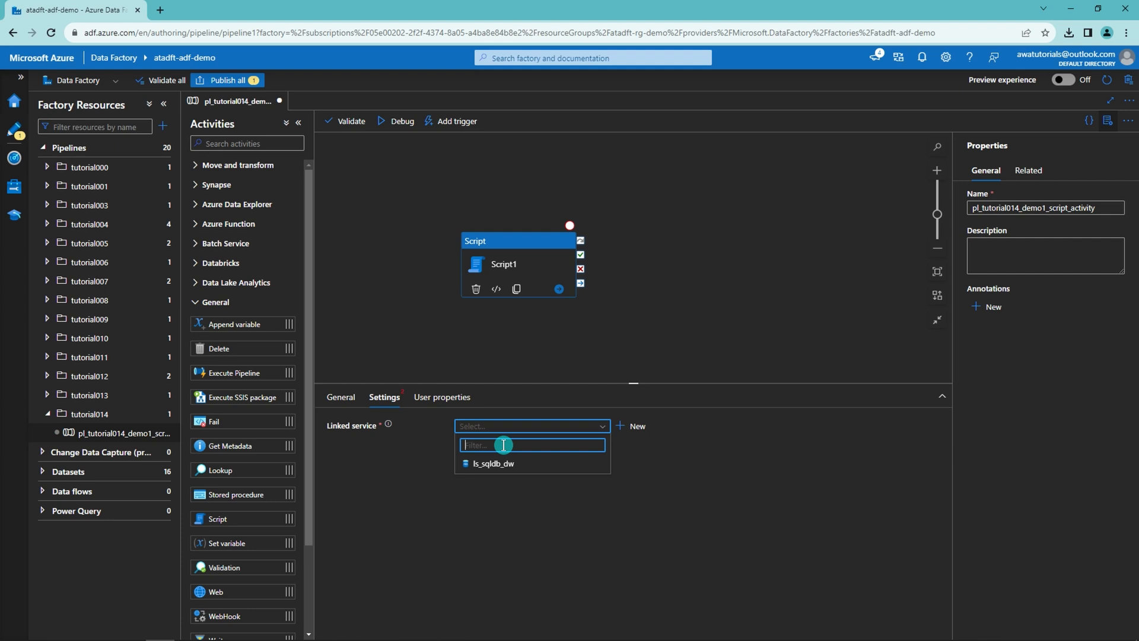
click(494, 464)
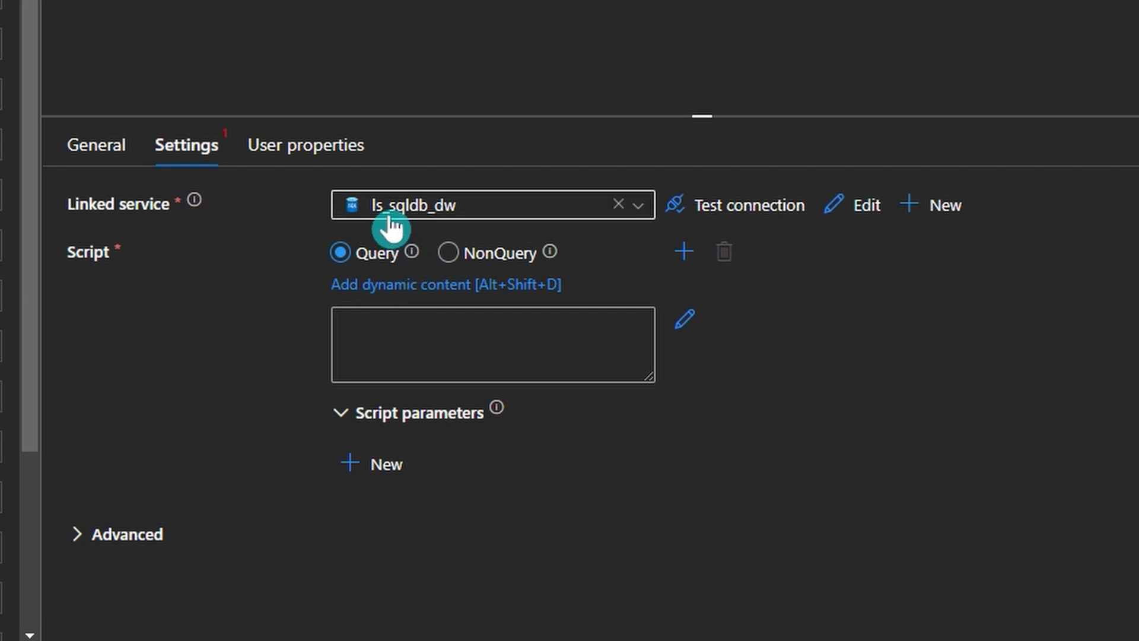
mouse_move(414, 252)
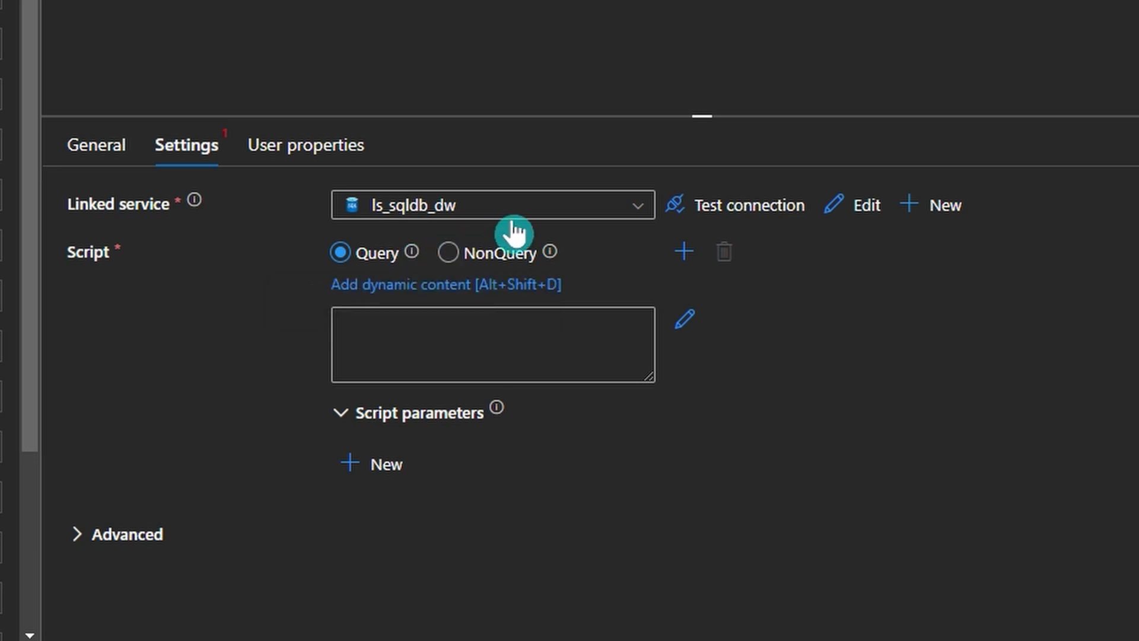
mouse_move(550, 252)
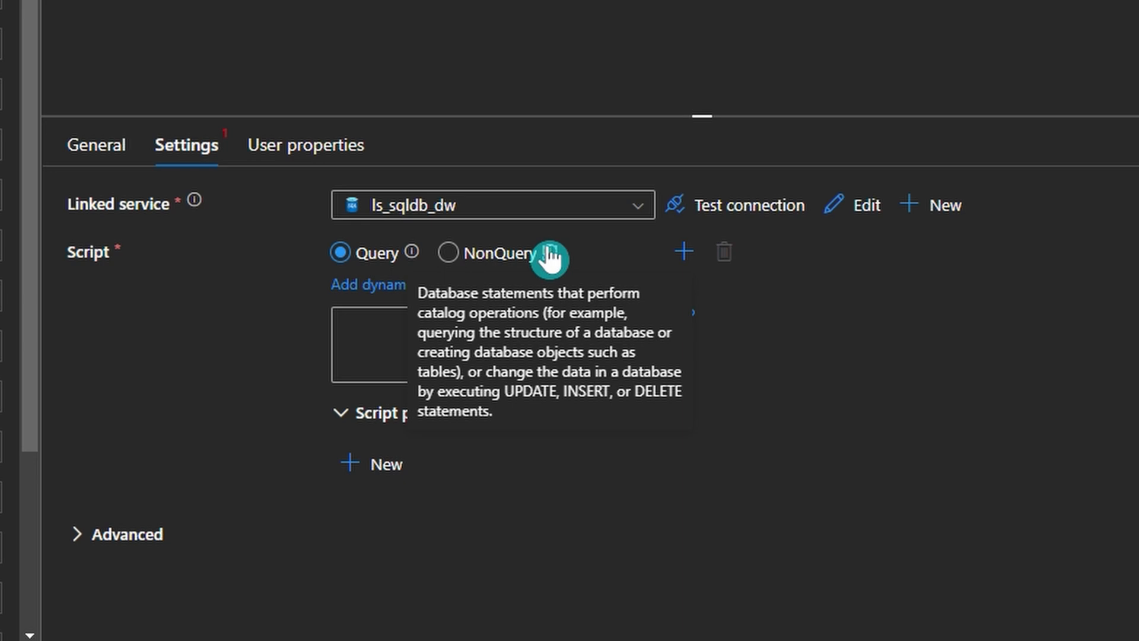
Keep Query mode and enter the script 'select 1 as abv' for a debug run
click(449, 251)
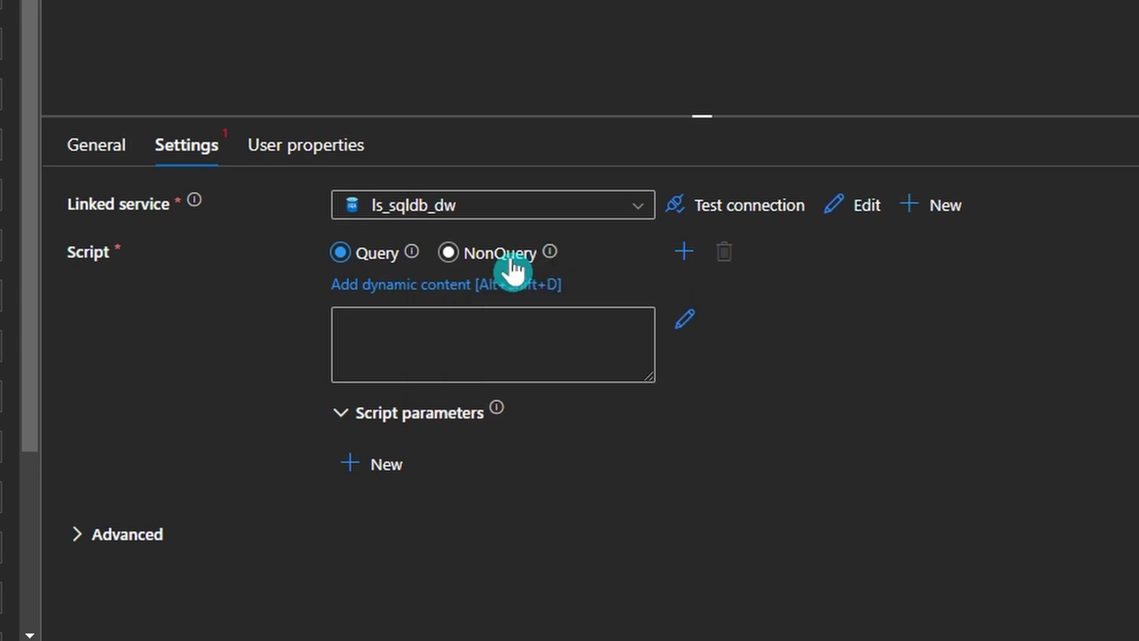
click(340, 252)
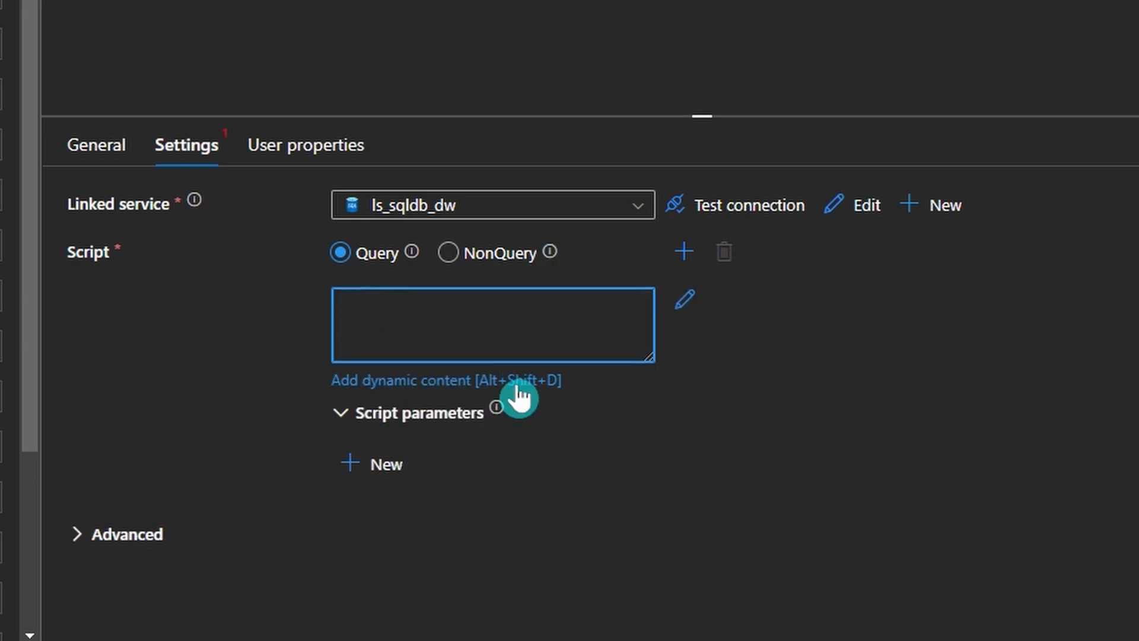
click(491, 325)
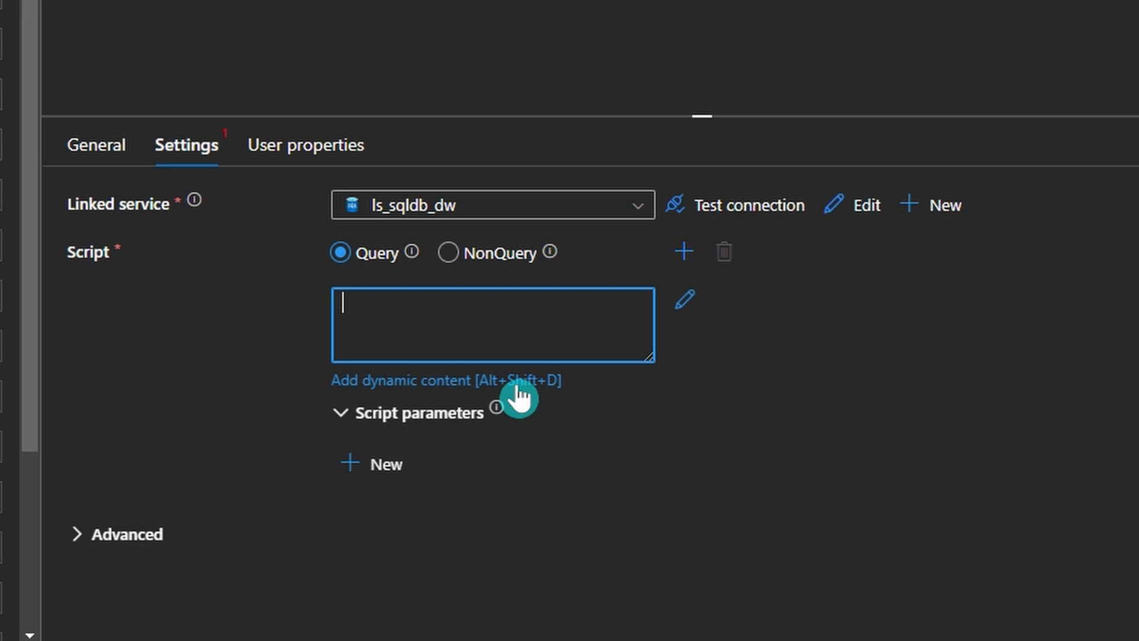
text(select)
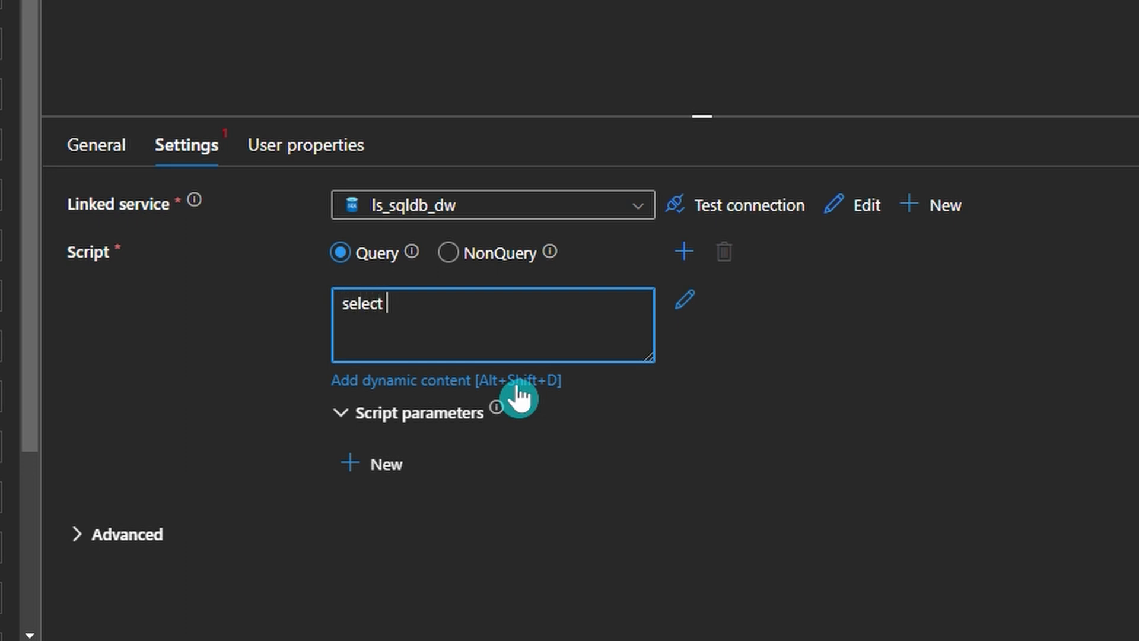
text(1 as abv)
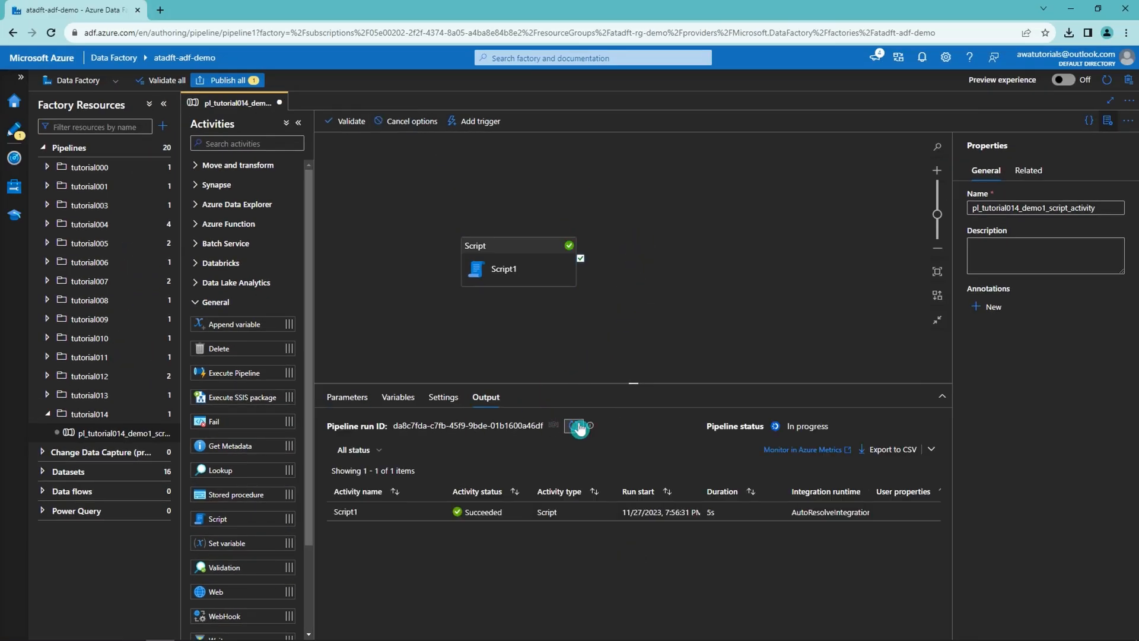
View Script1's run output JSON showing one returned row with abc equal to 1
click(576, 426)
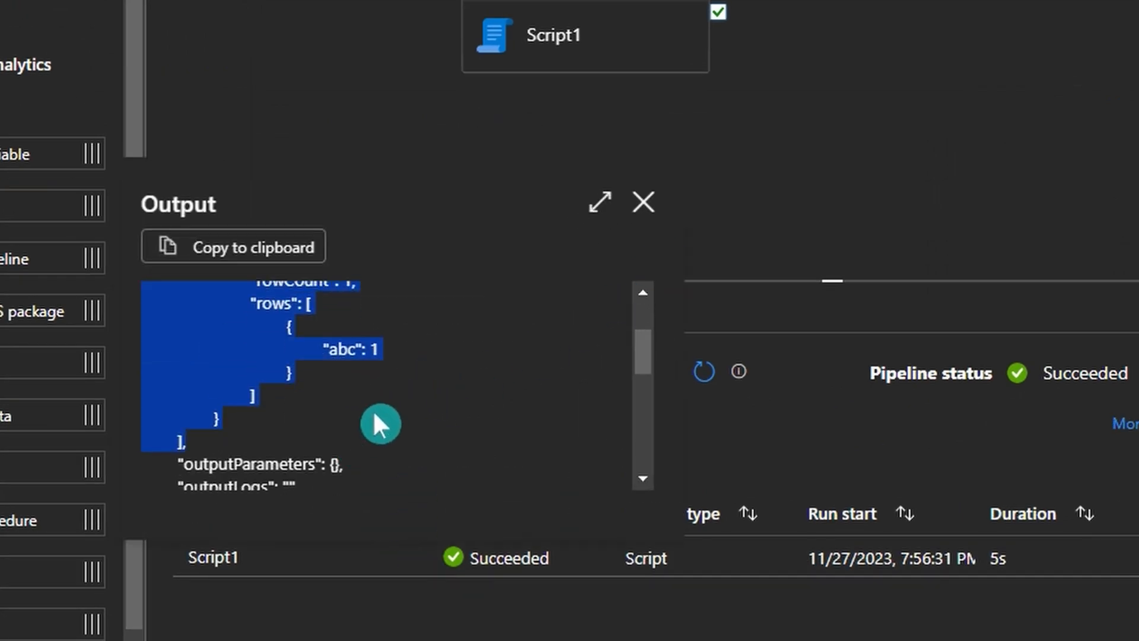
scroll(up, 3)
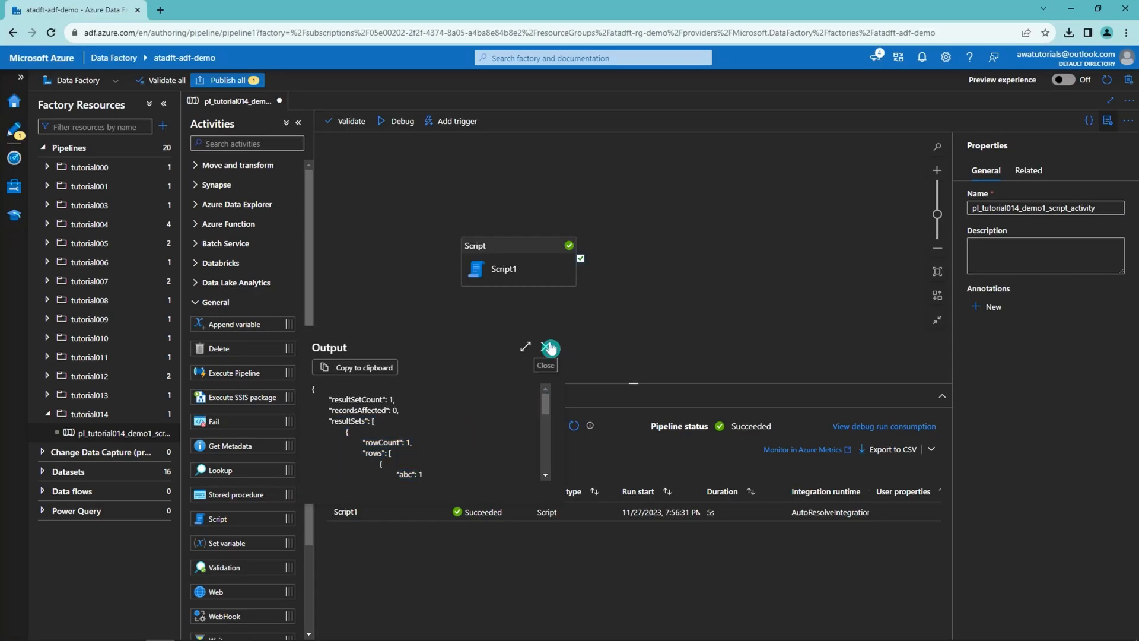
Switch Script1 to NonQuery mode, debug-run it and check the successful run output
click(550, 348)
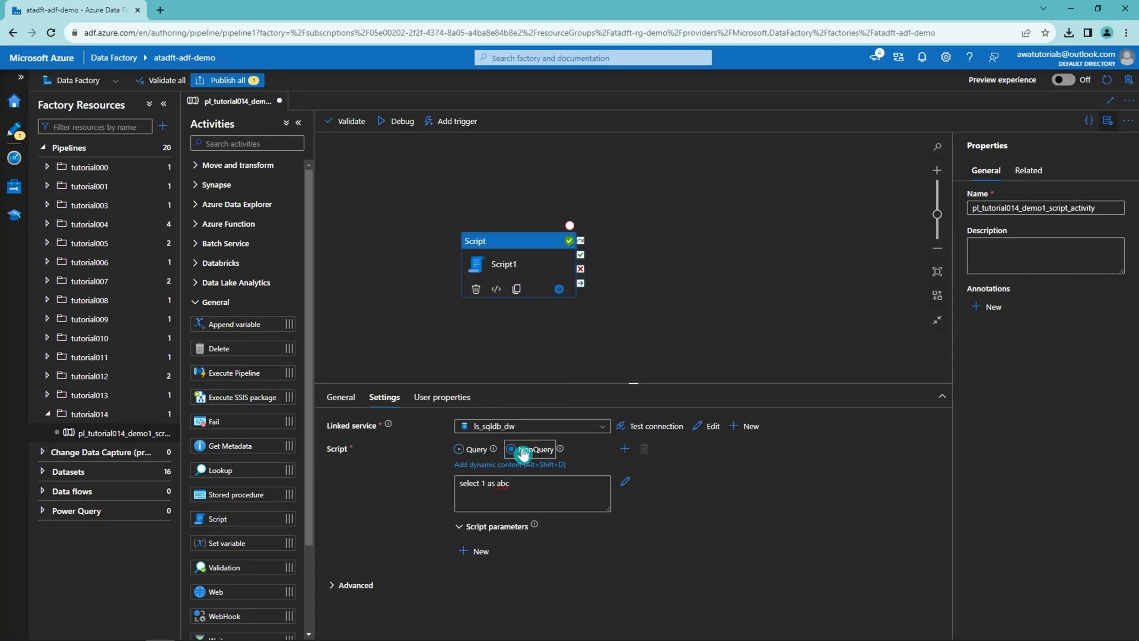
click(512, 449)
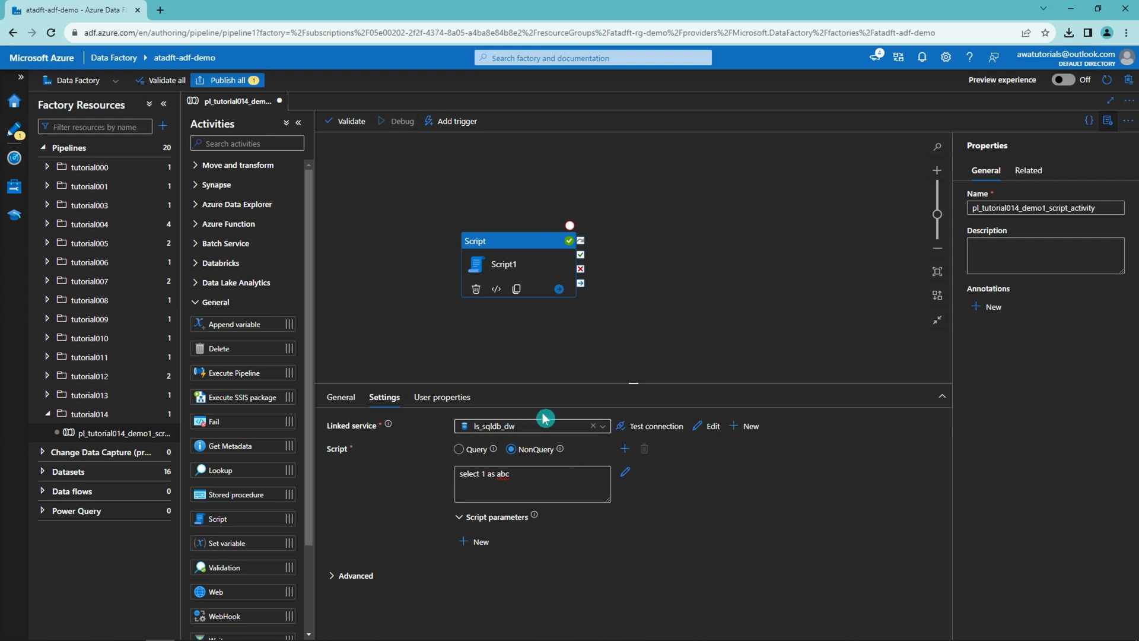
click(400, 121)
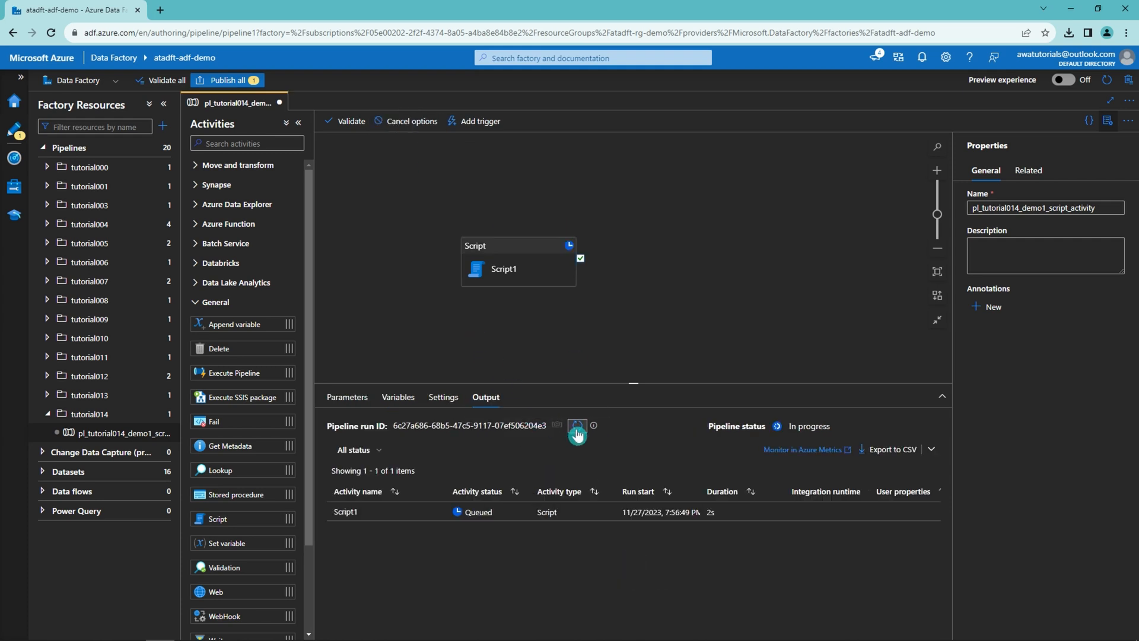
click(577, 428)
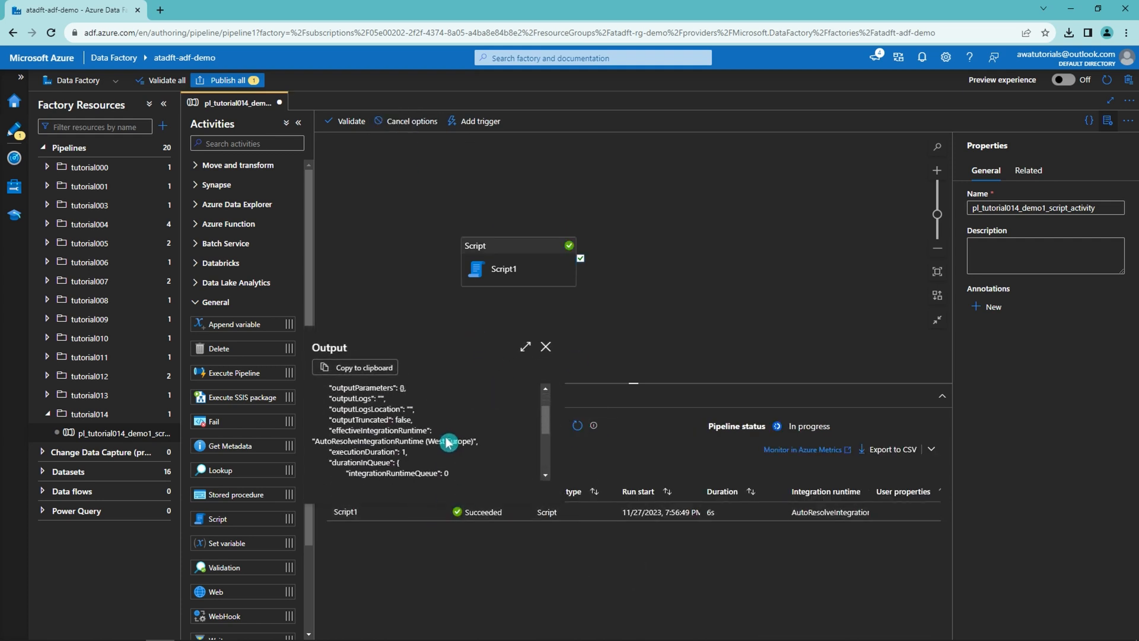
click(546, 347)
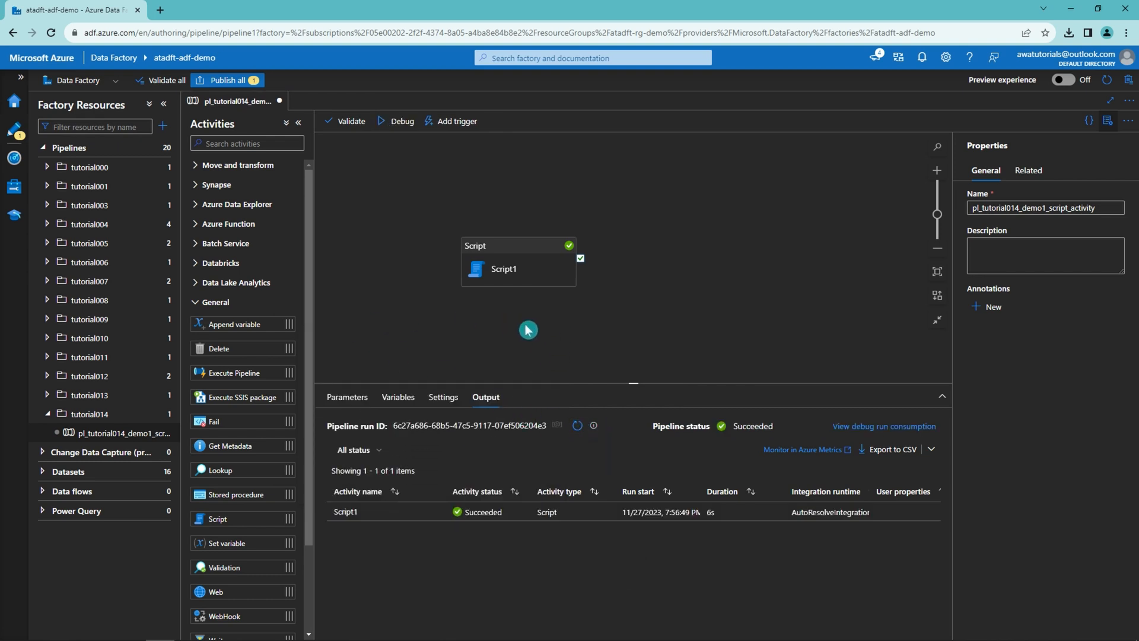
mouse_move(598, 360)
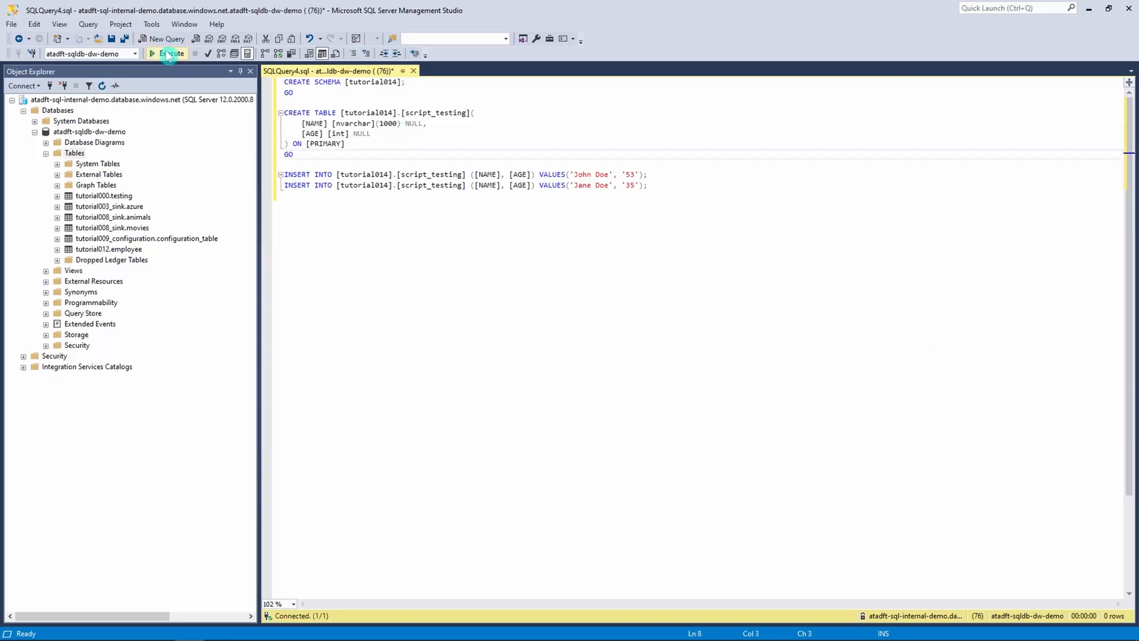
Refresh the database's Tables list in Object Explorer to show the new script_testing table
right_click(73, 153)
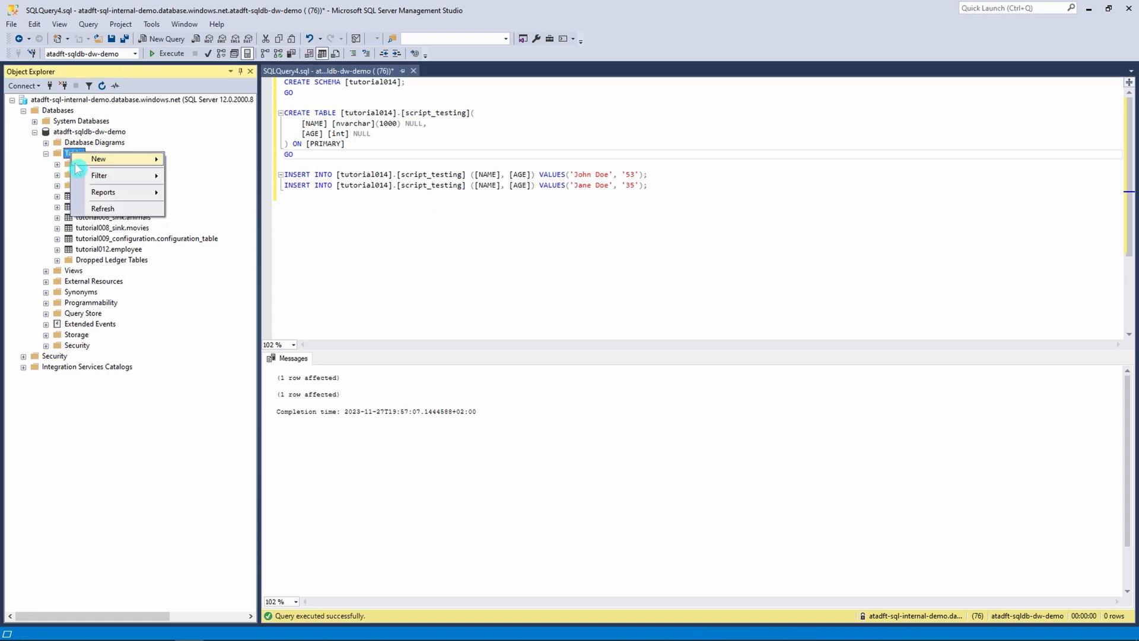
click(102, 209)
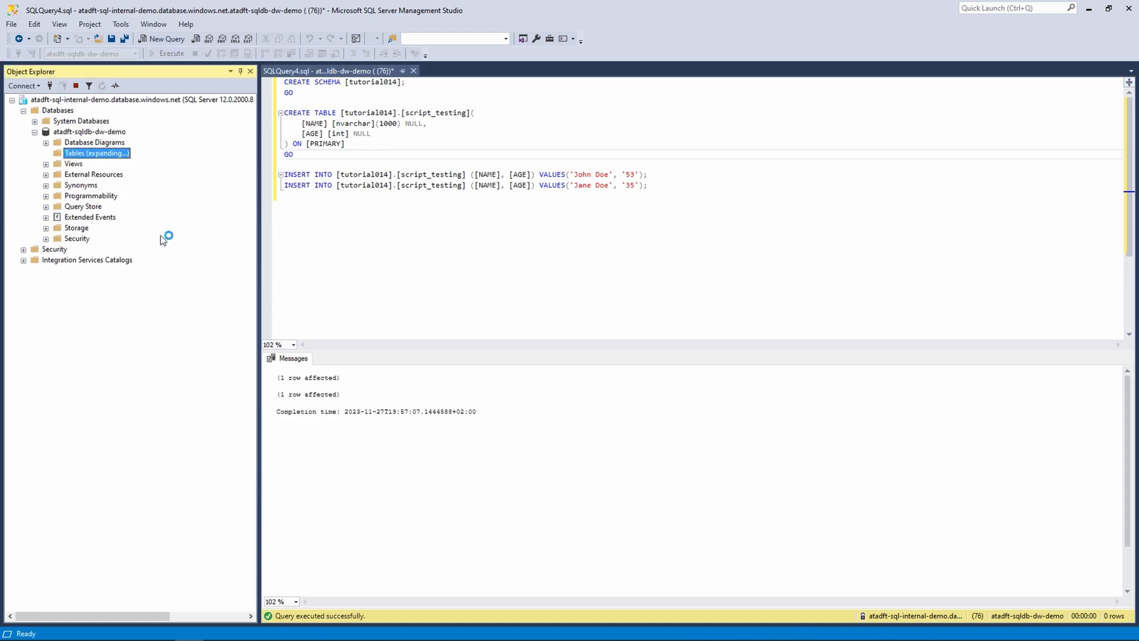
click(63, 153)
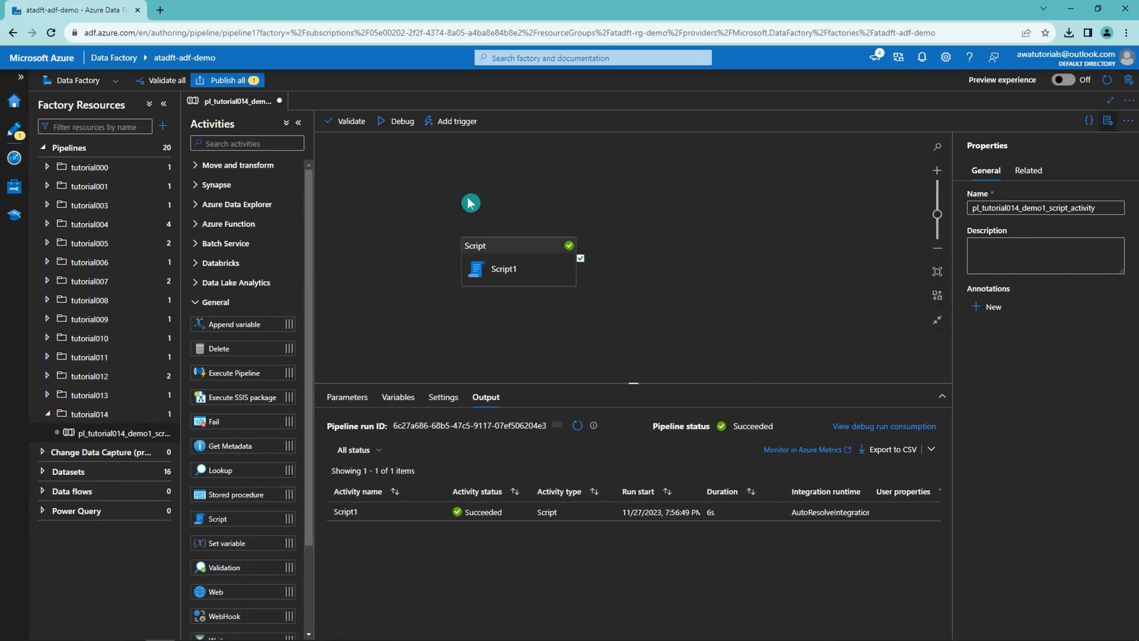
Set Script1 back to Query with 'SELECT * FROM [tutorial014].[script_testing];'
click(503, 269)
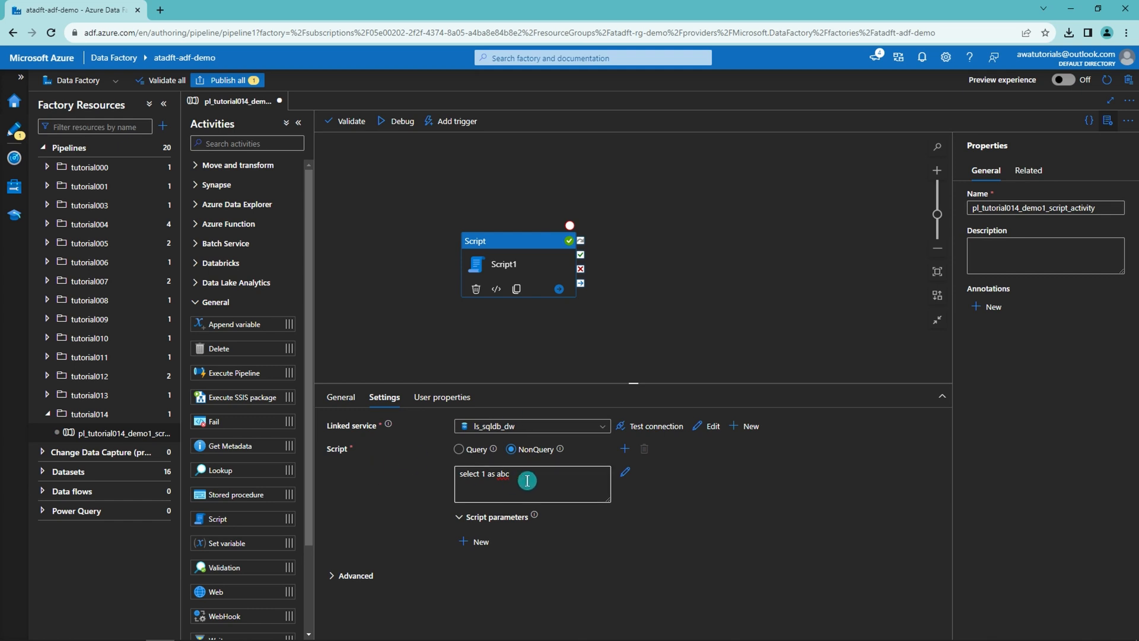
click(459, 448)
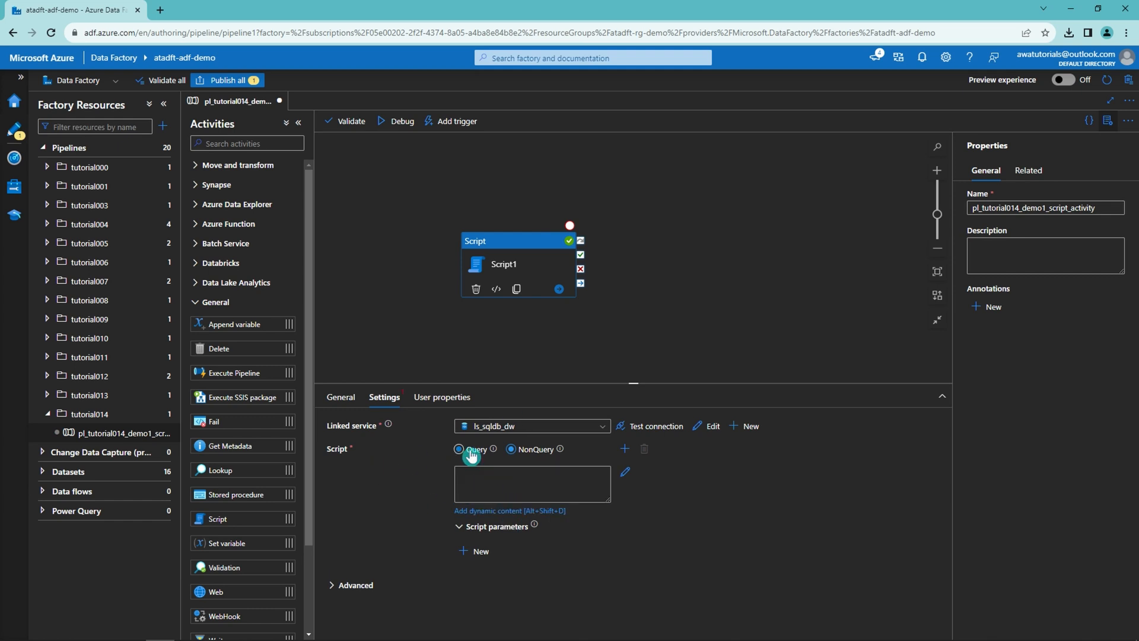
click(459, 449)
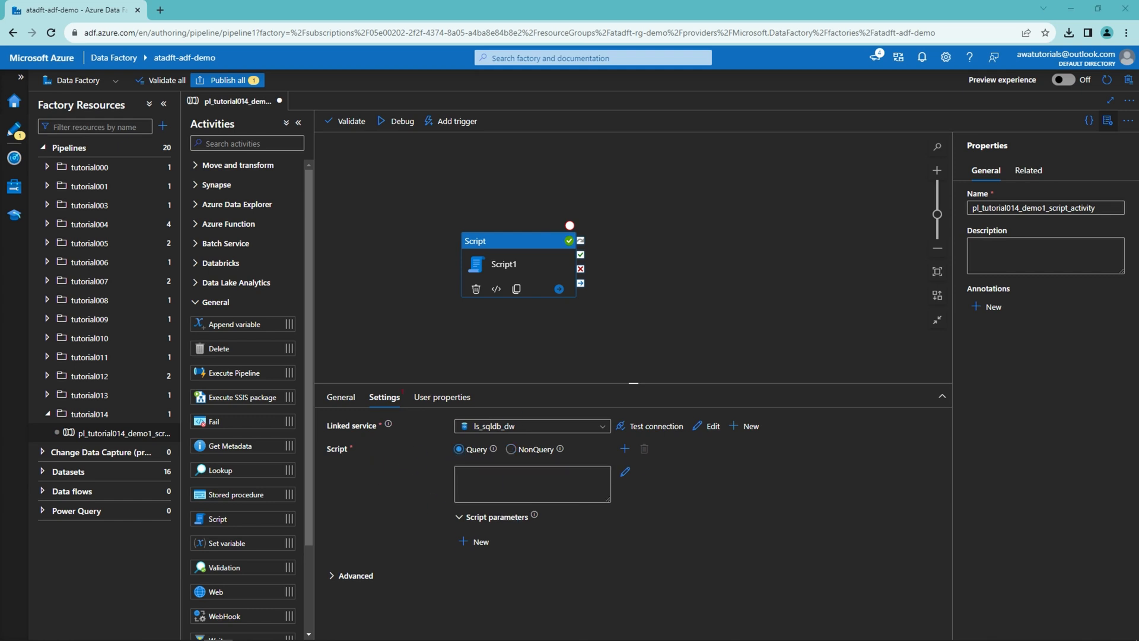
text(SELECT * FROM [tutorial014].[script_testing];)
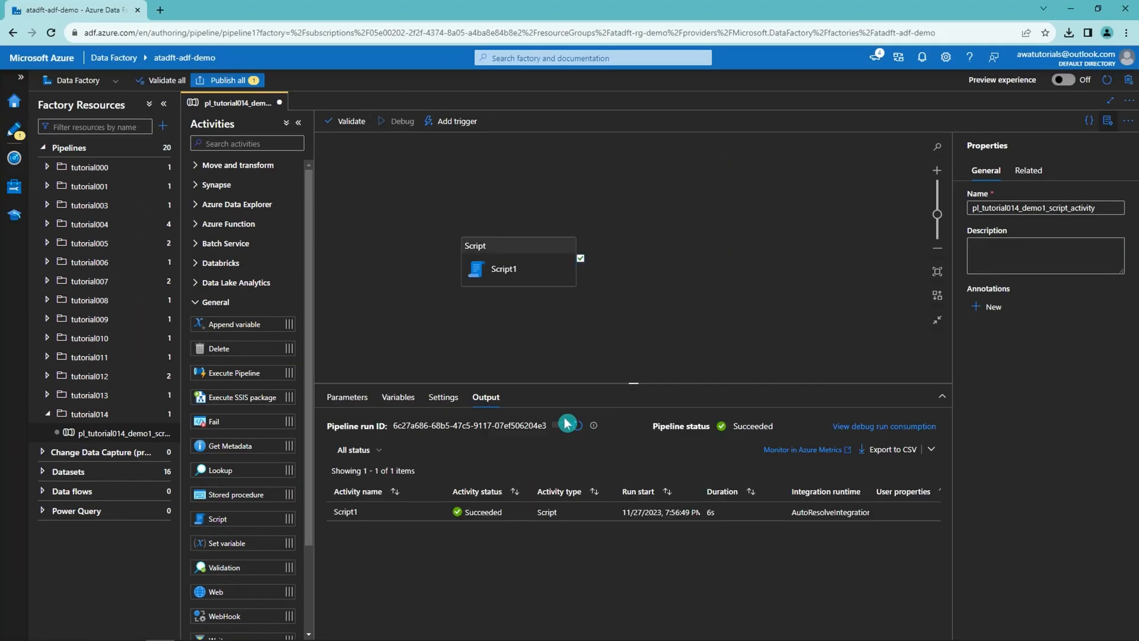
Refresh the debug run until it succeeds and review the John Doe and Jane Doe rows in the output
click(395, 121)
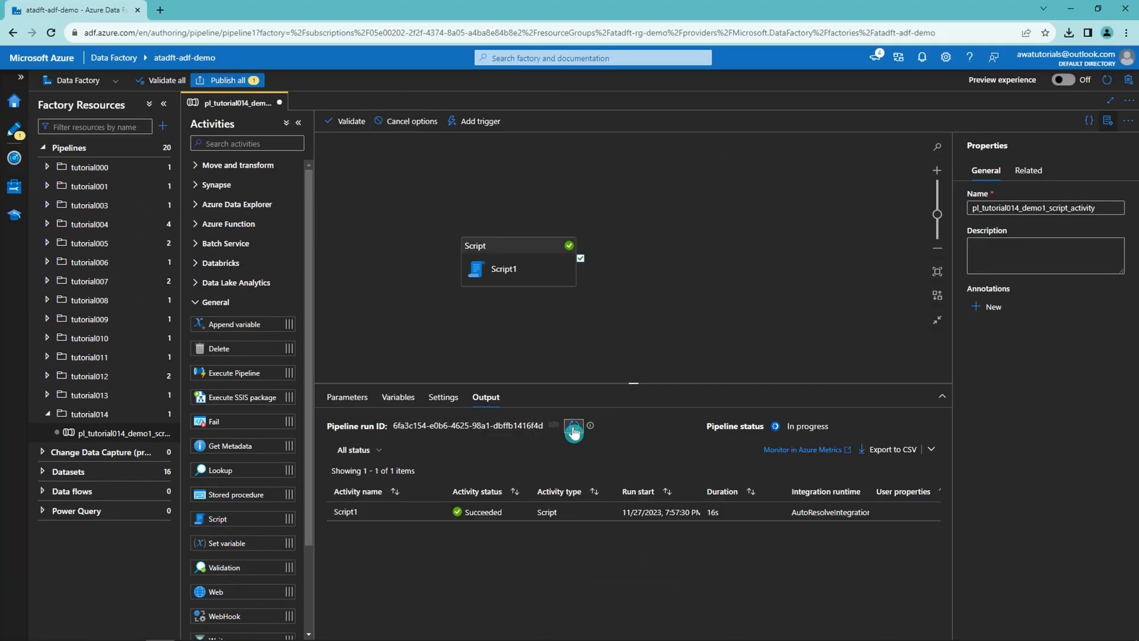
click(573, 426)
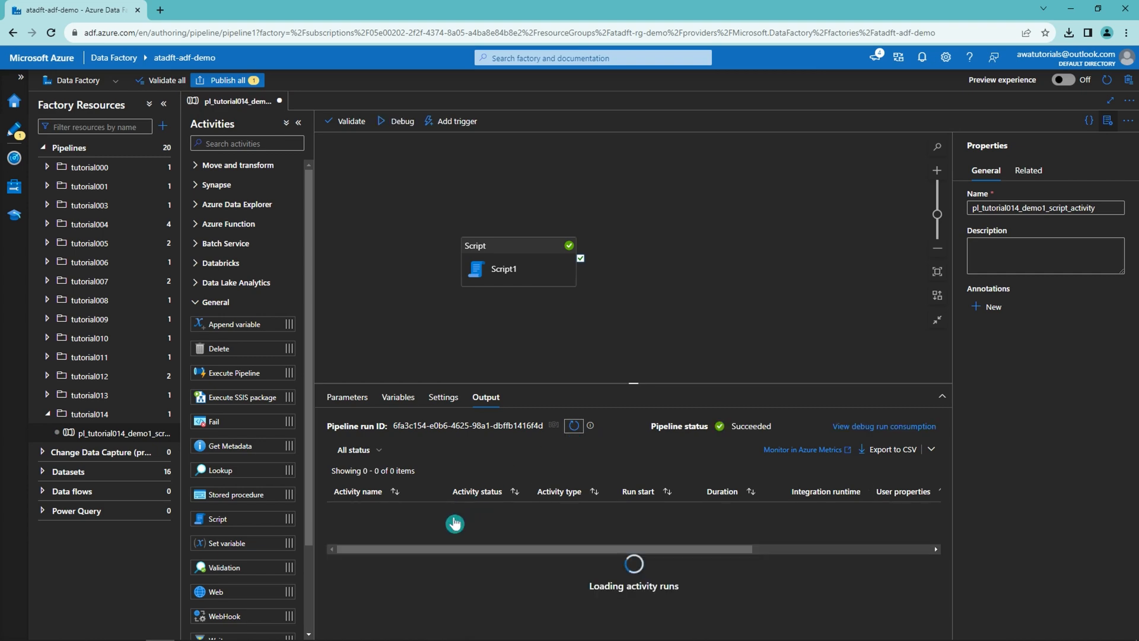
click(454, 523)
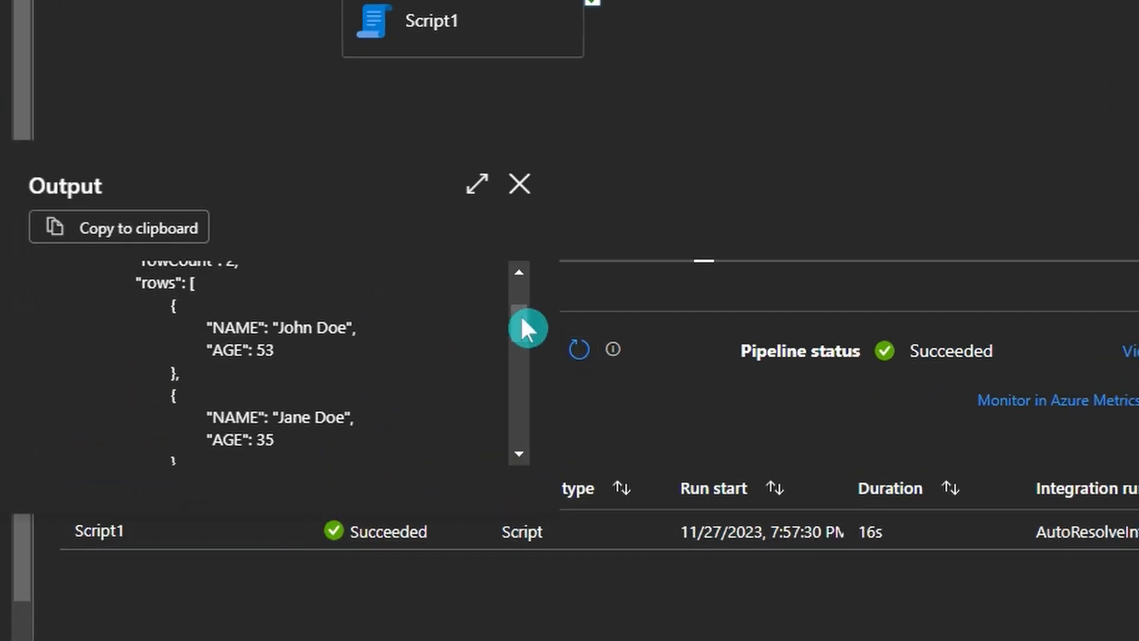
scroll(down, 3)
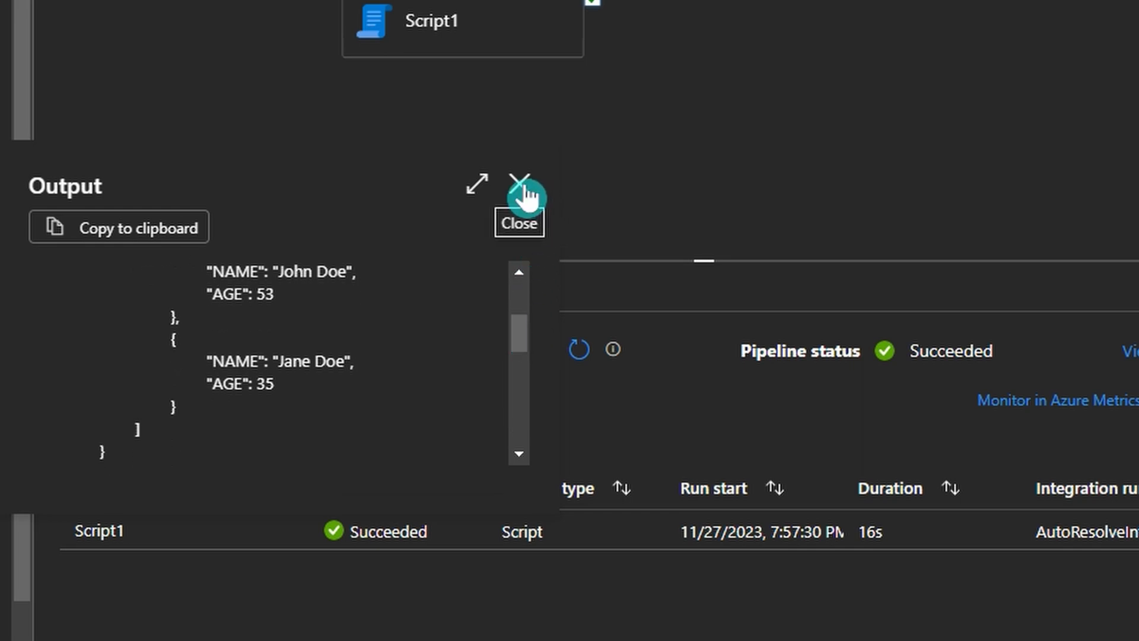
click(517, 181)
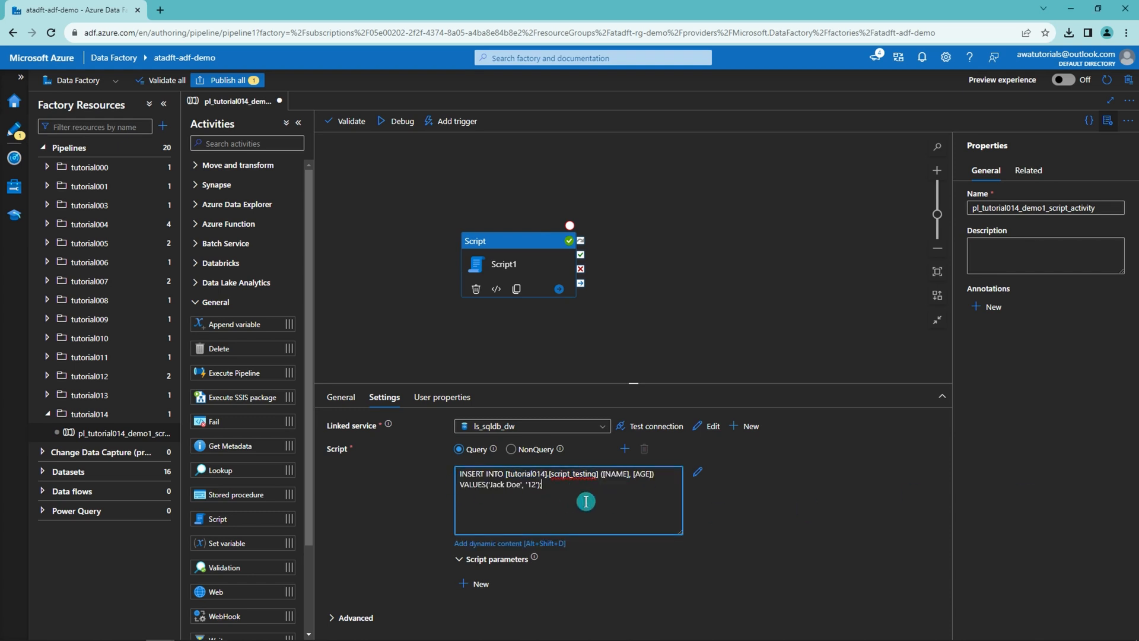
Run the Jack Doe INSERT as a NonQuery debug run and refresh its results
click(512, 448)
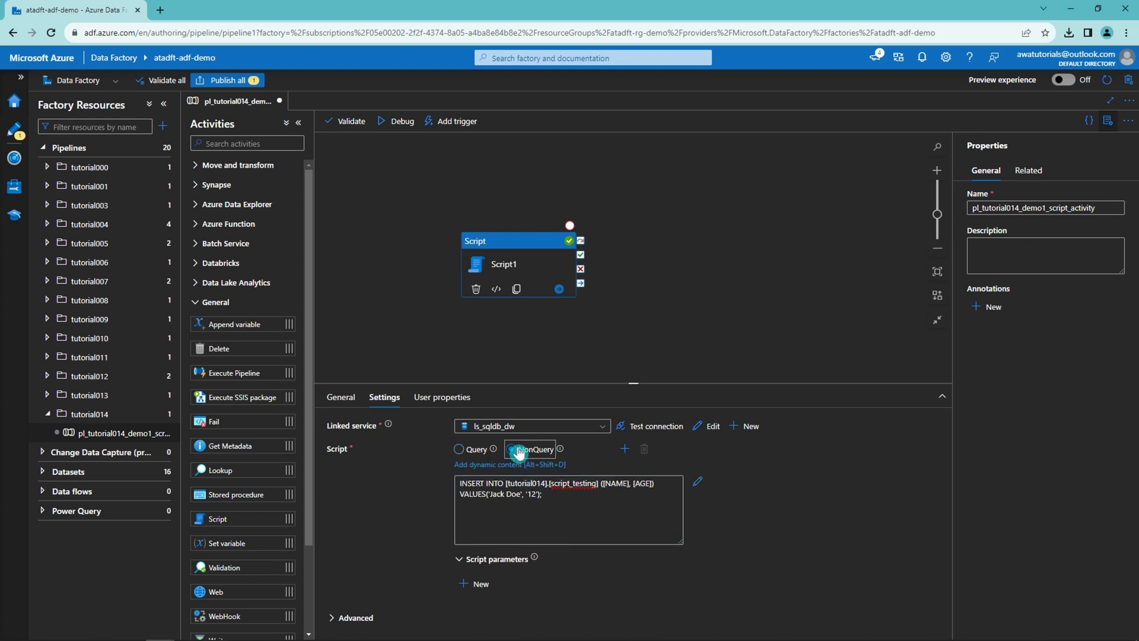
click(512, 448)
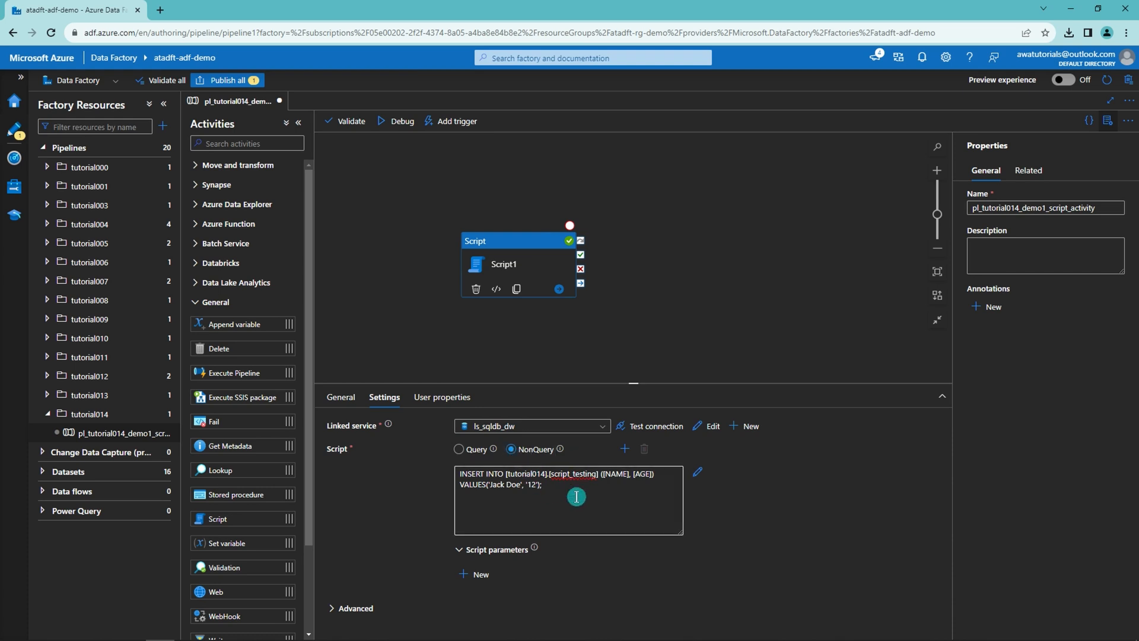
mouse_move(608, 503)
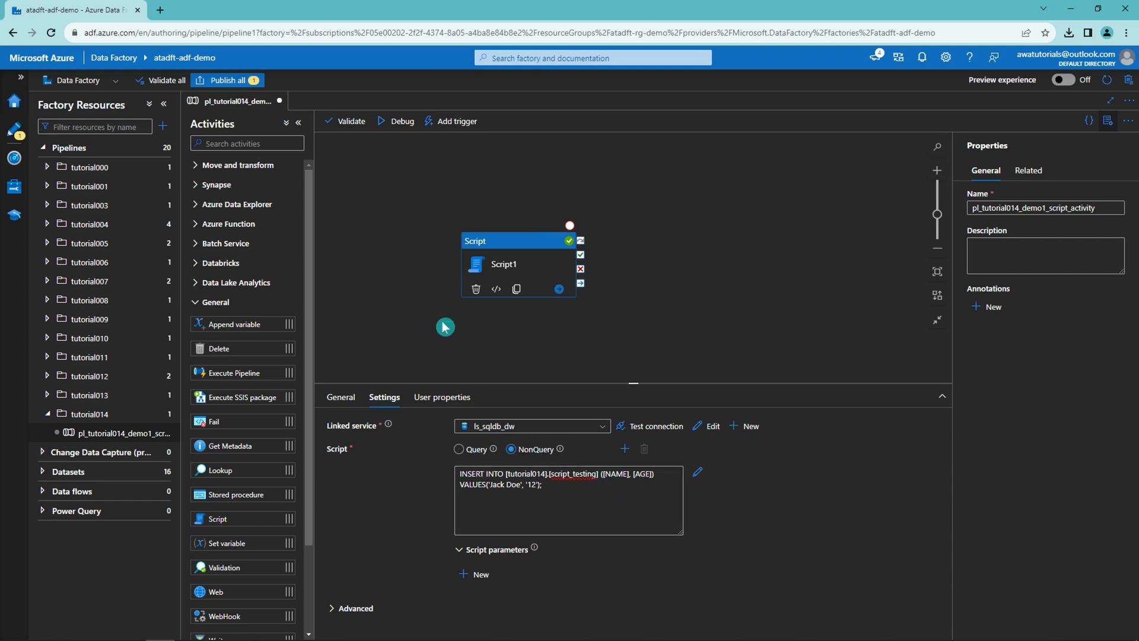
click(400, 121)
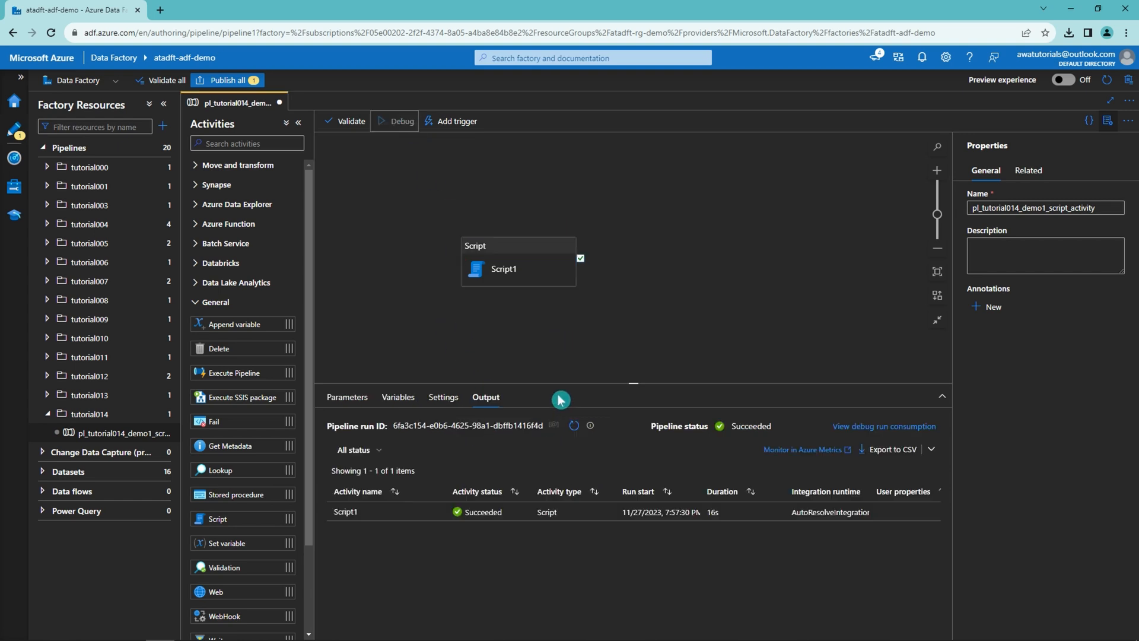
click(400, 121)
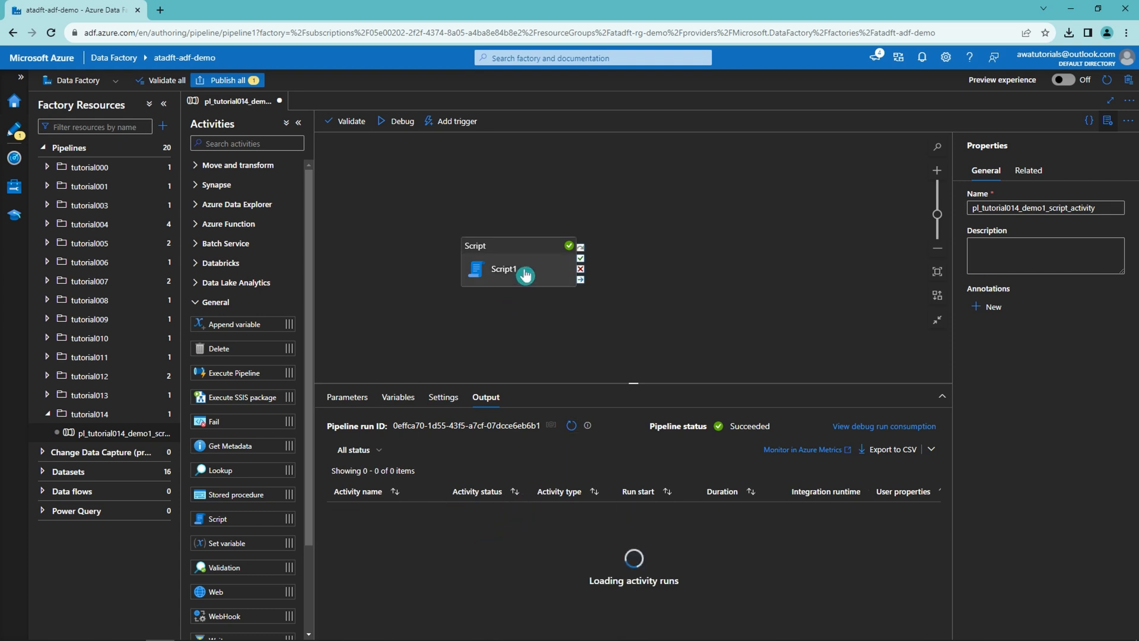
click(503, 269)
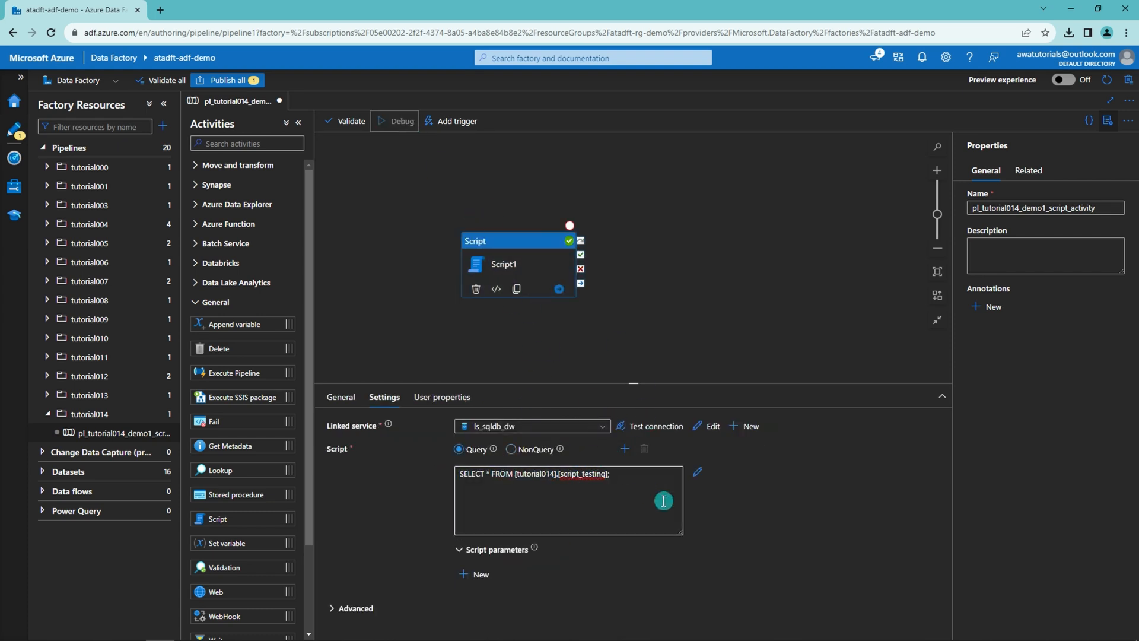
Debug-run the SELECT * query and check the output lists three rows including Jack Doe aged 12
click(399, 121)
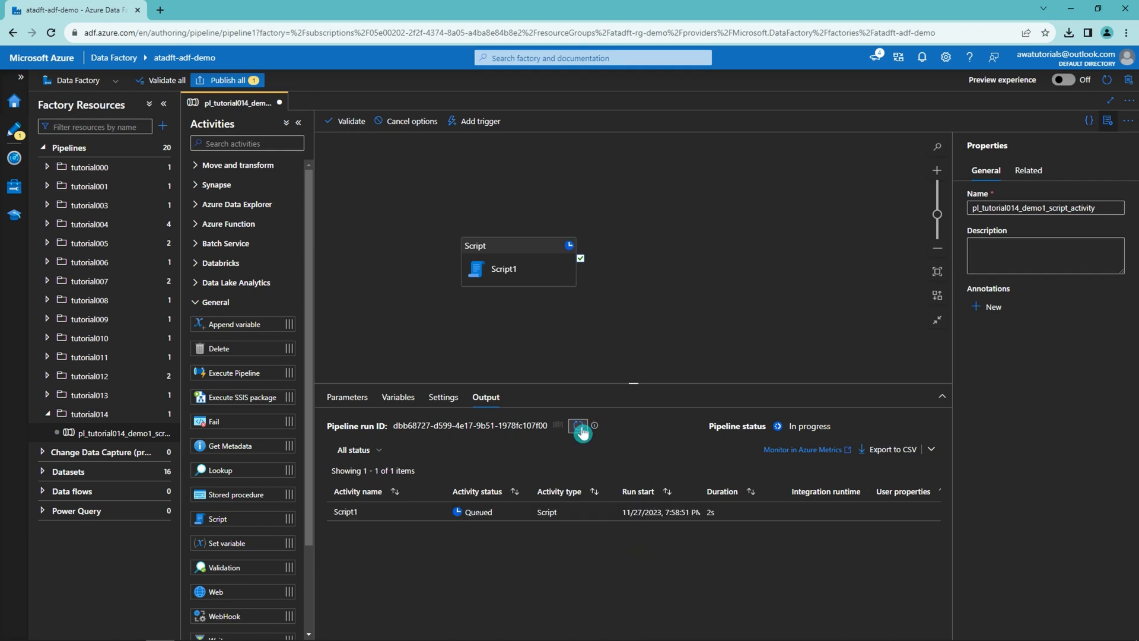
click(582, 426)
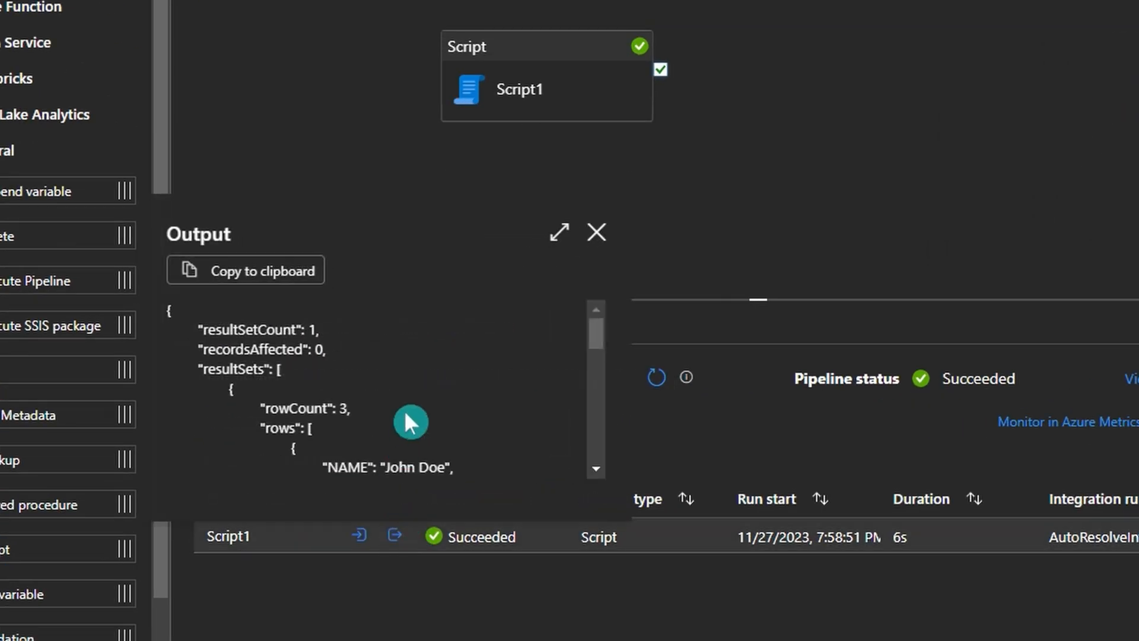
scroll(down, 3)
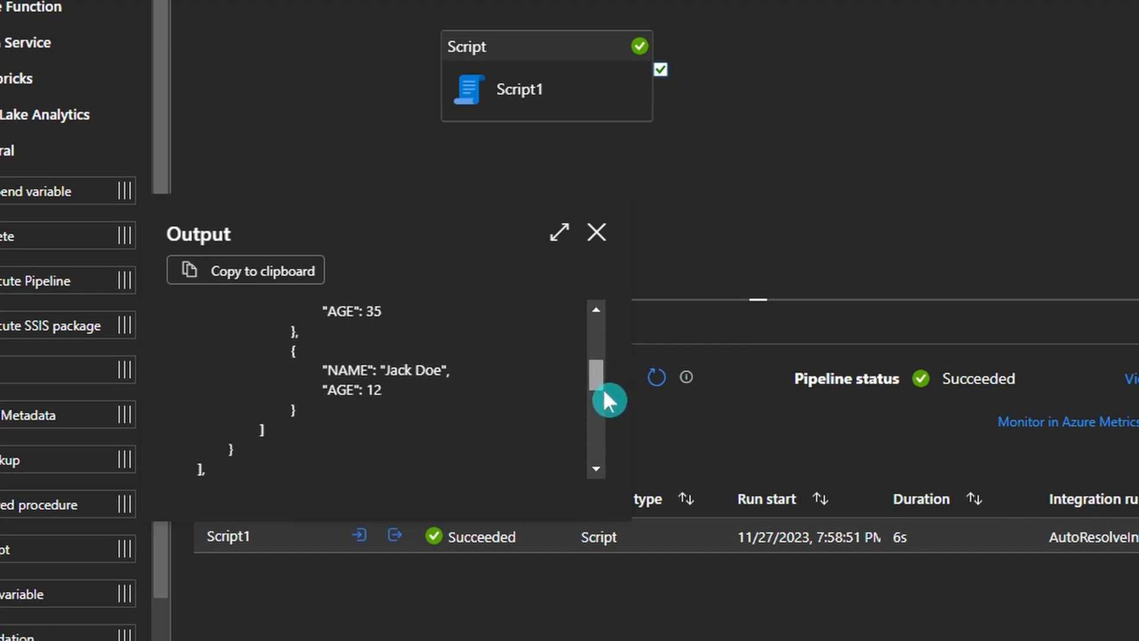
click(595, 233)
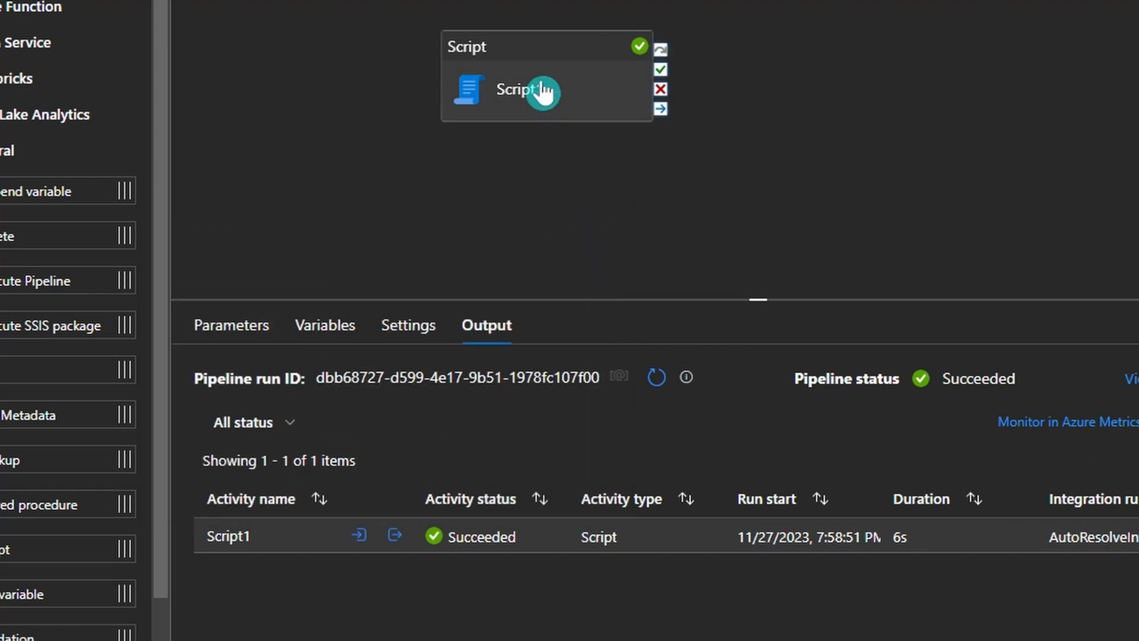
click(518, 89)
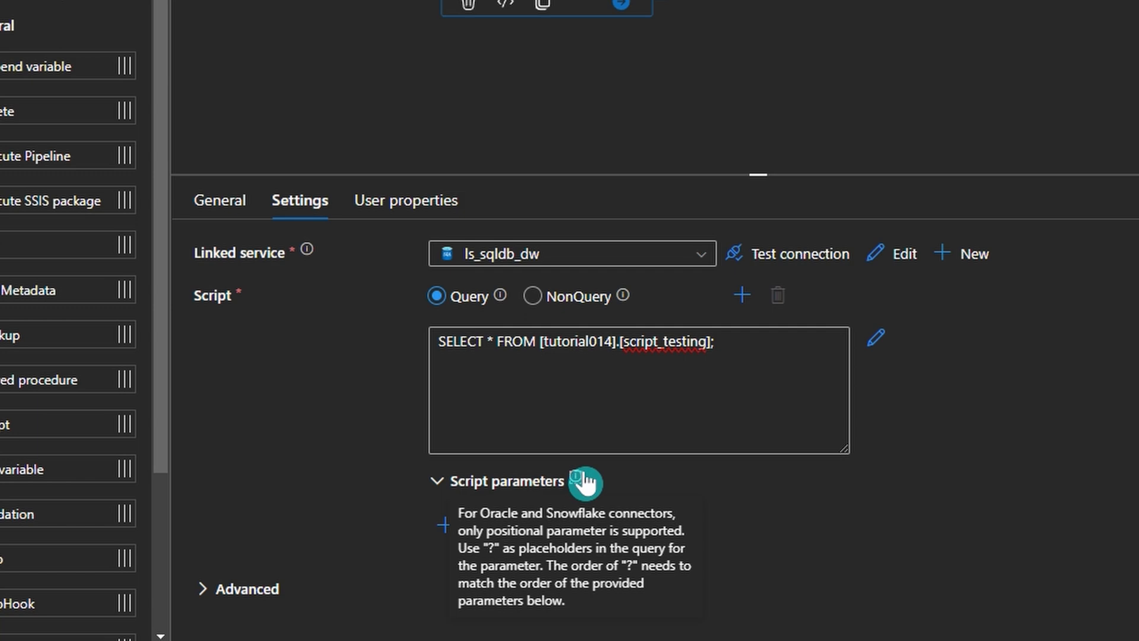
Expand Script1's Advanced settings showing the 120-minute timeout and Enable logging option
click(225, 589)
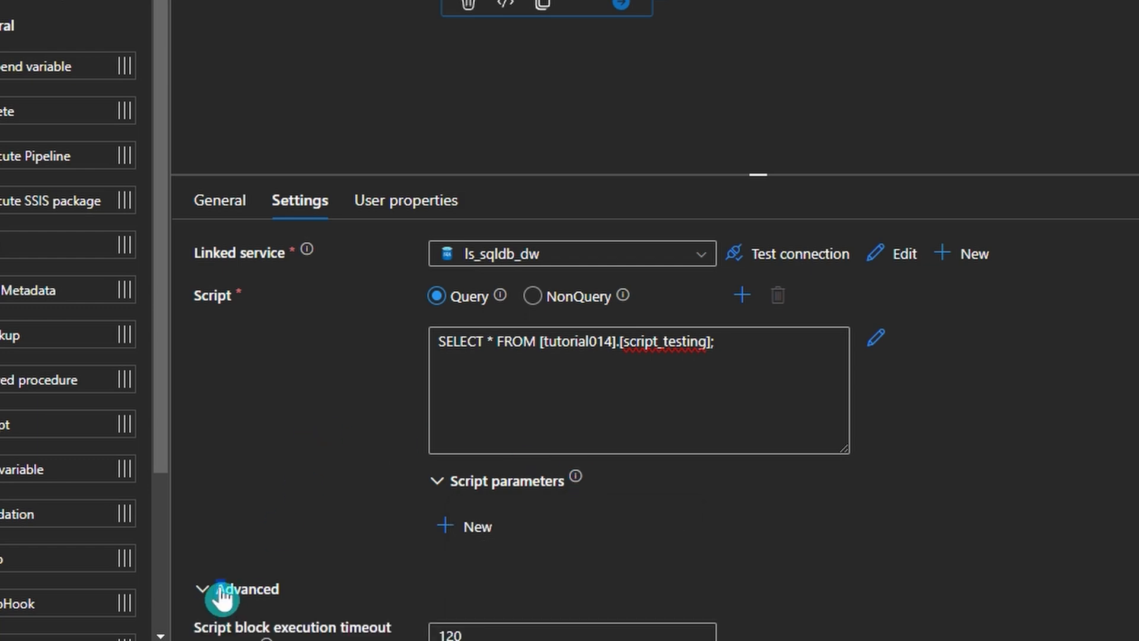
scroll(down, 3)
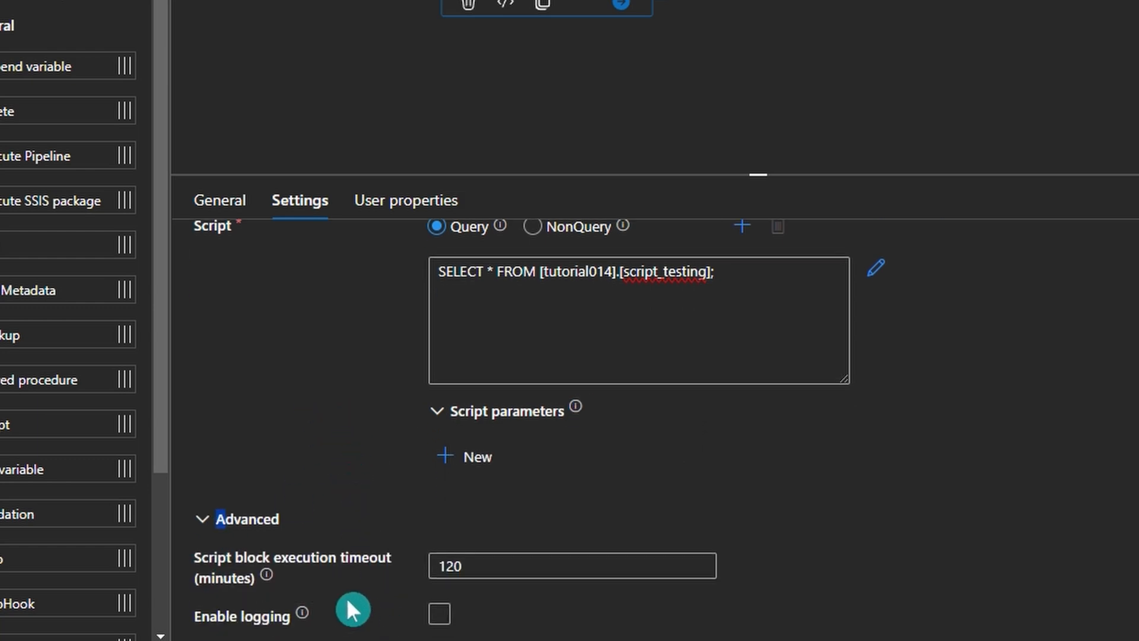
mouse_move(308, 587)
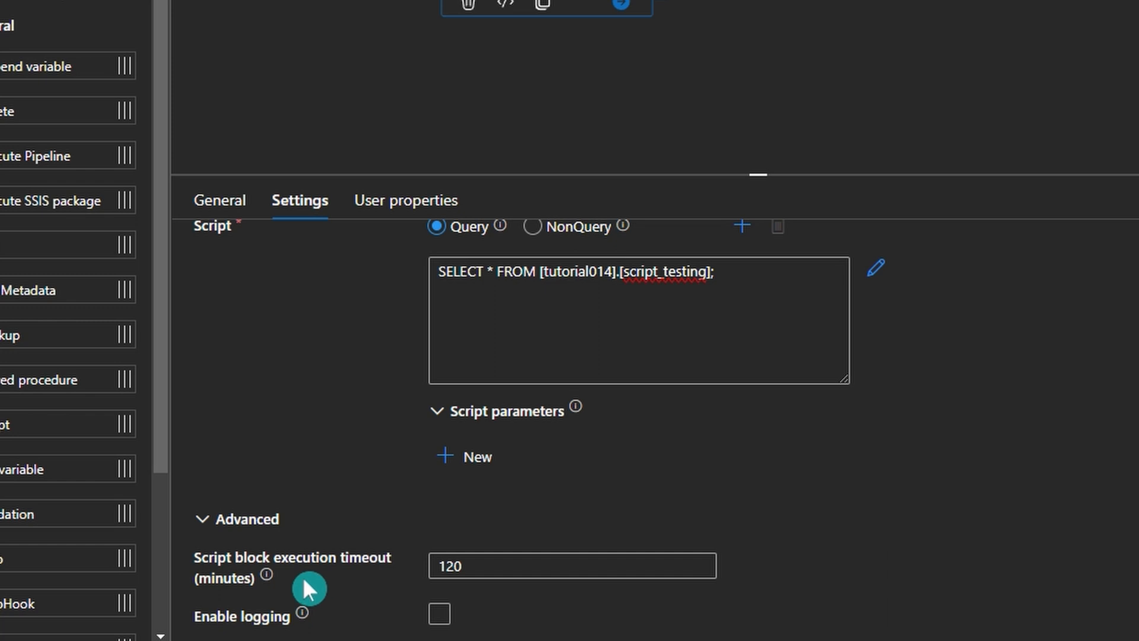
mouse_move(267, 579)
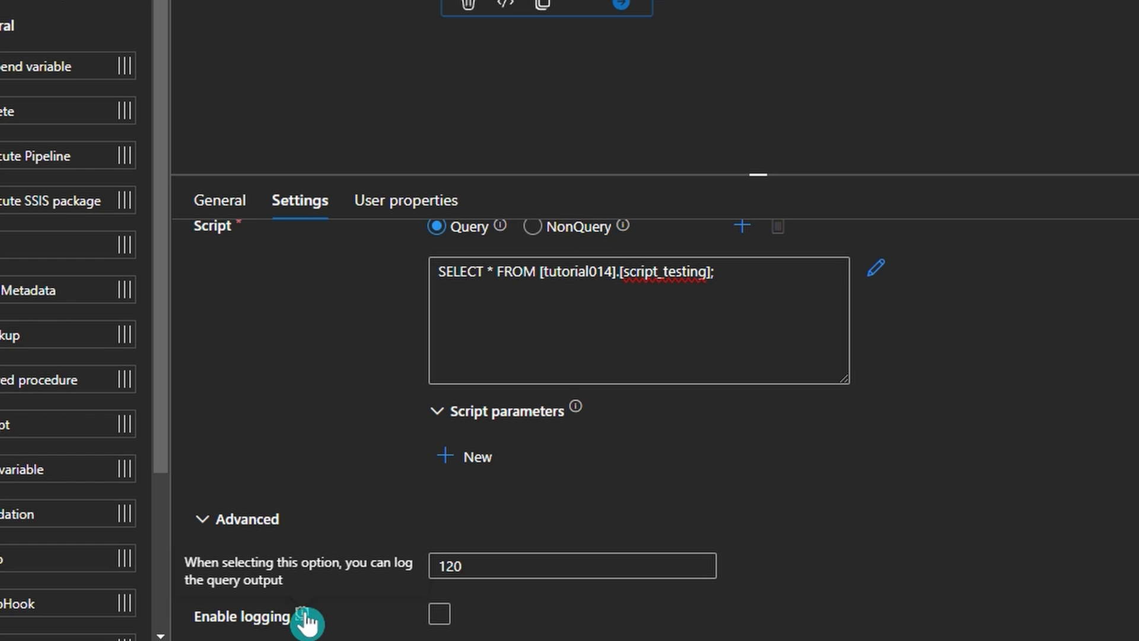
Enable logging on Script1 with ls_st_blob_stage as linked service and Activity output as log destination
click(440, 614)
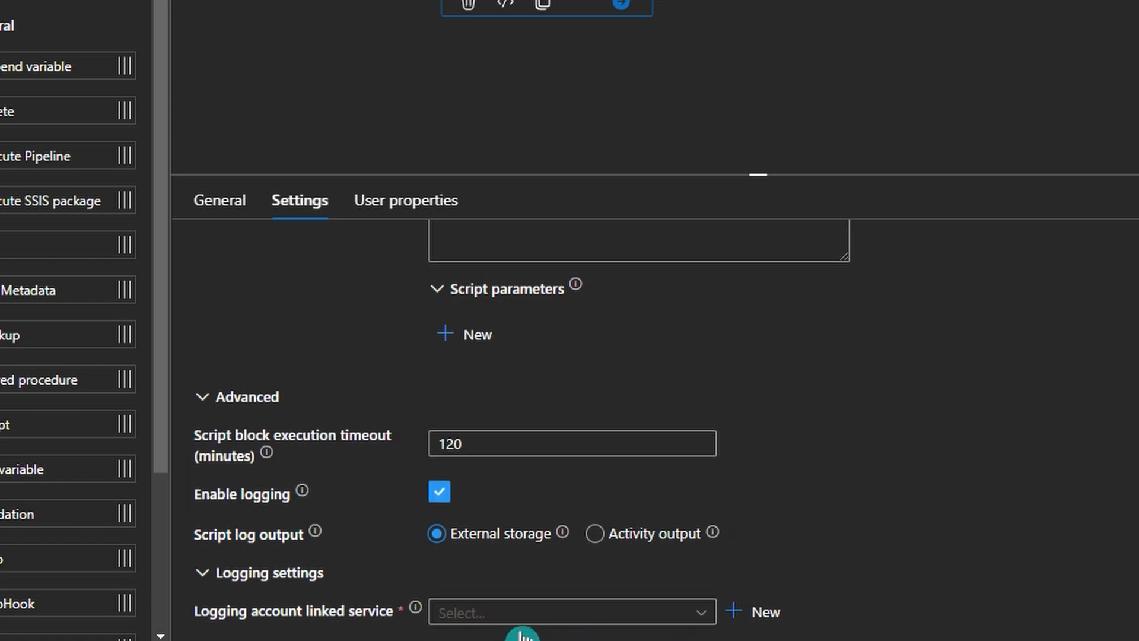
click(571, 611)
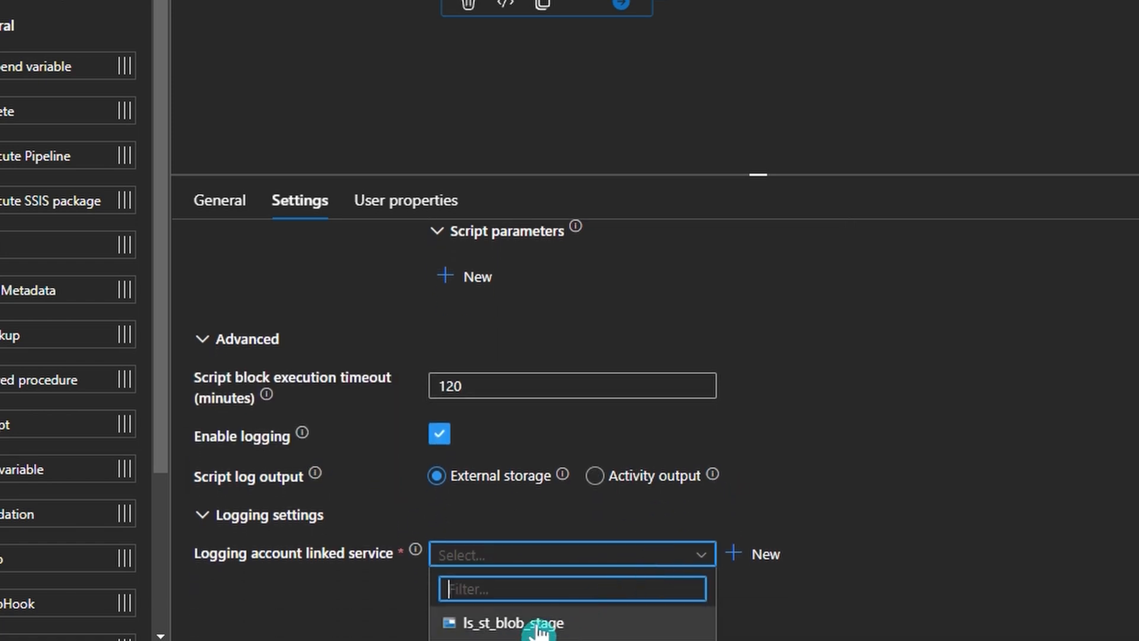
click(511, 623)
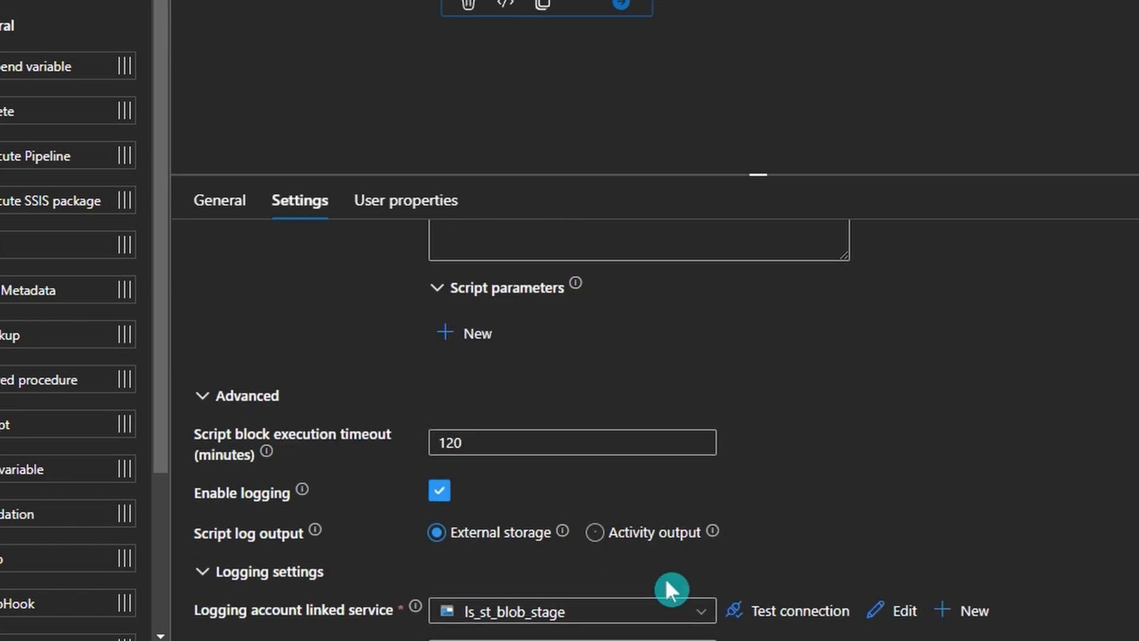
scroll(down, 3)
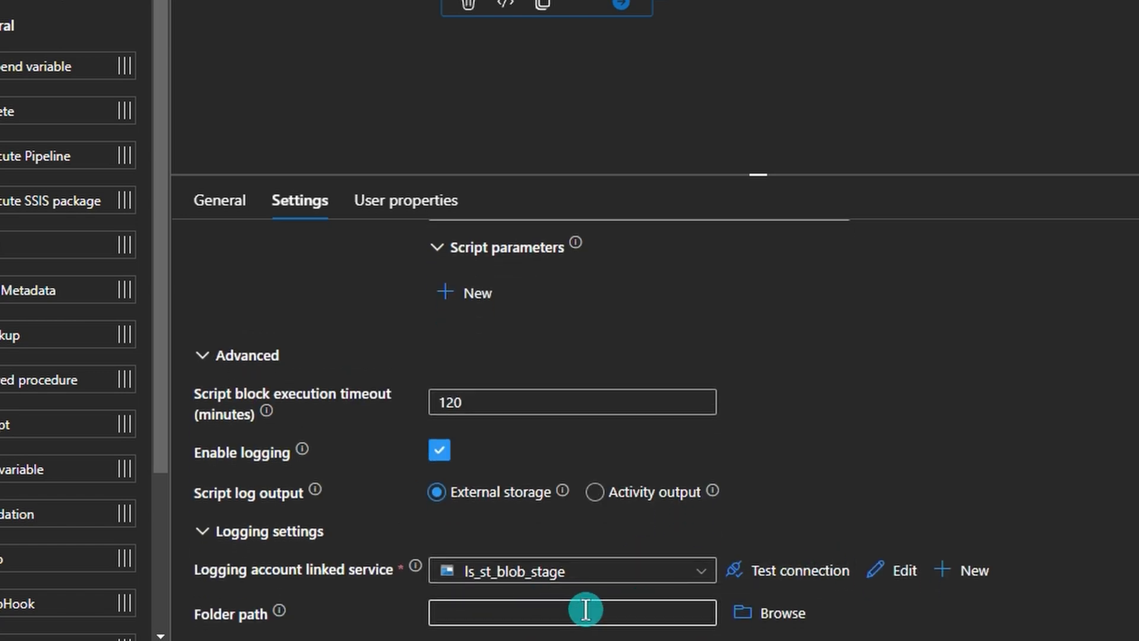
click(595, 613)
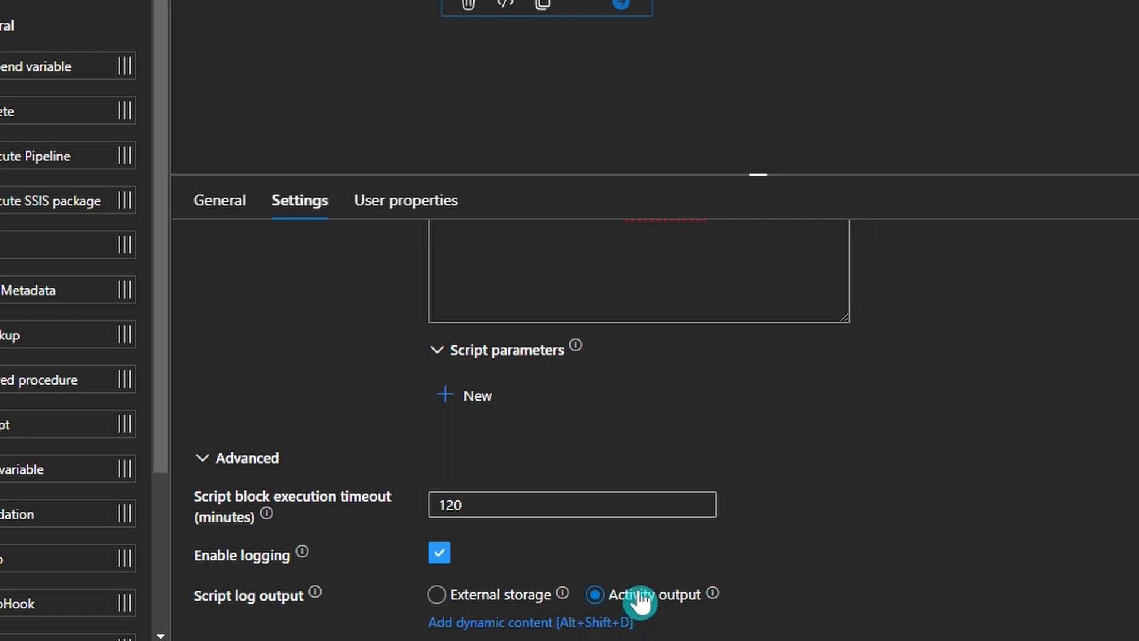
scroll(up, 3)
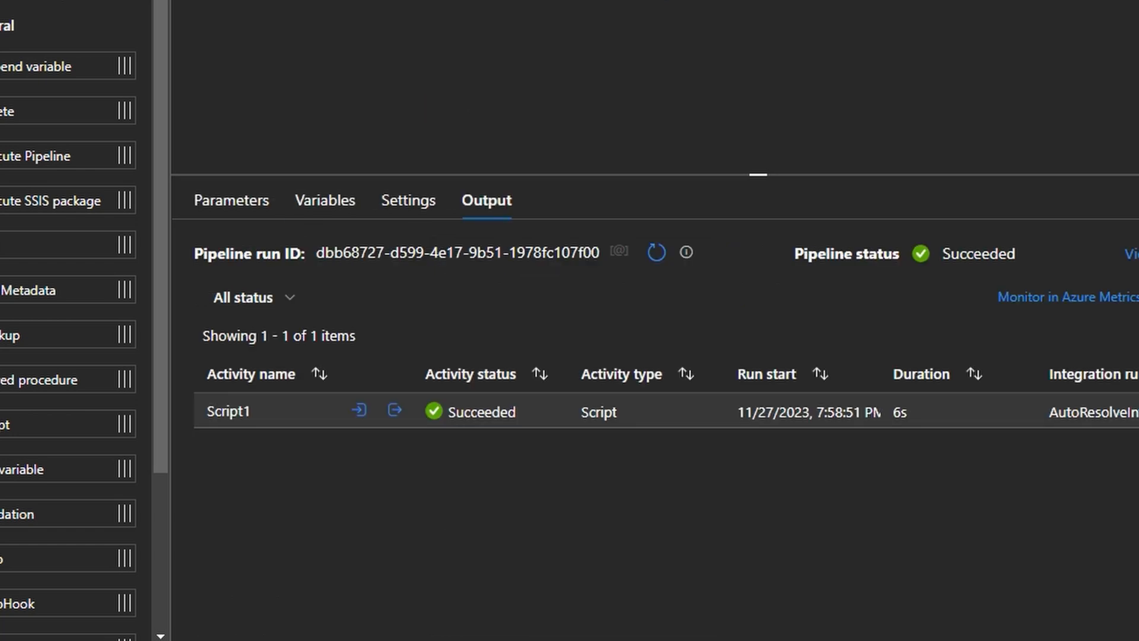
Refresh the debug run, inspect Script1's output to confirm outputLogs contains abc, and return to Settings
click(656, 253)
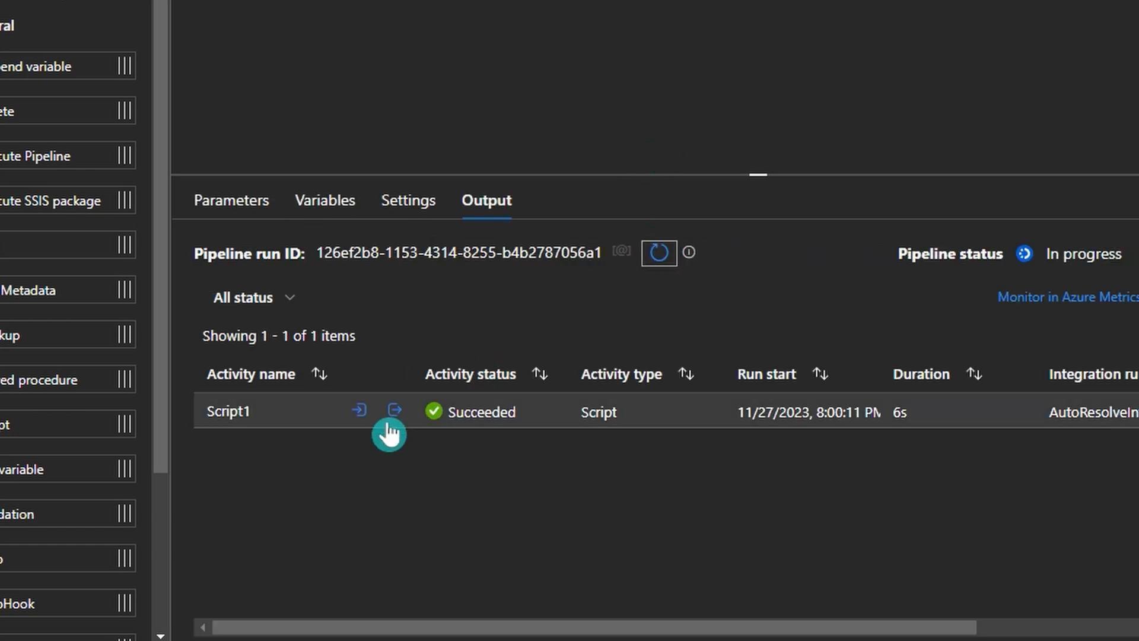
click(392, 410)
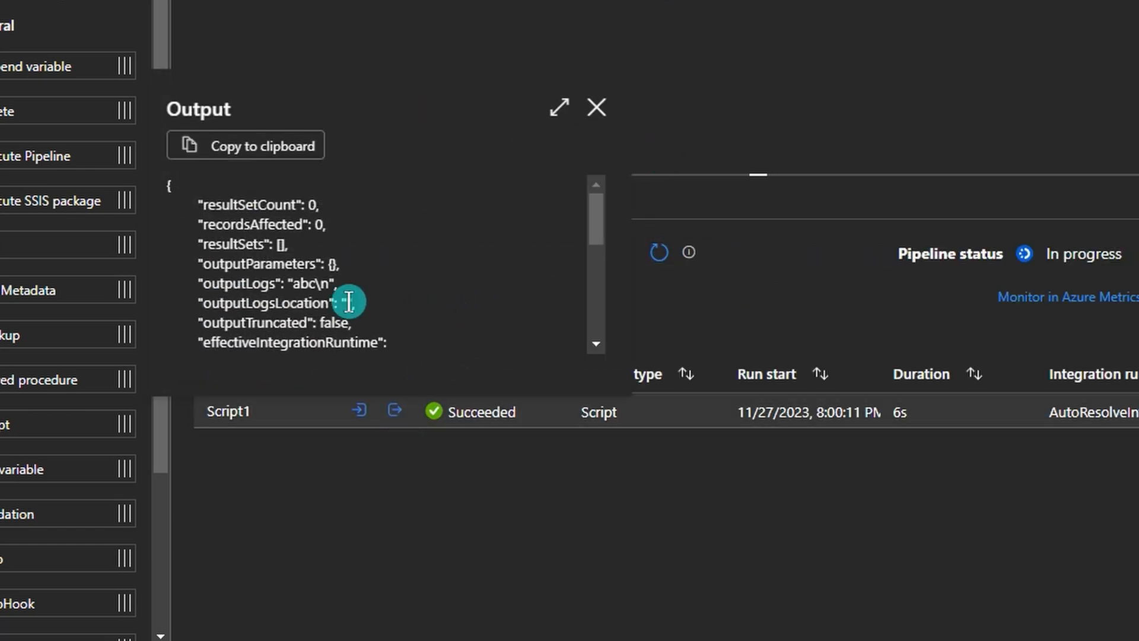
double_click(261, 284)
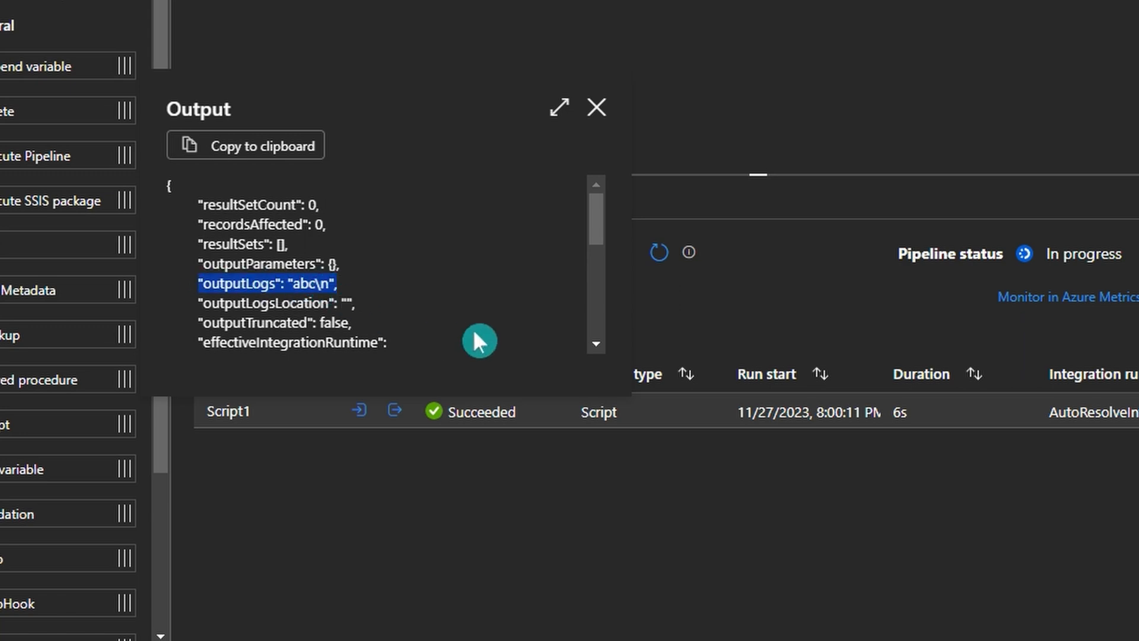
scroll(down, 3)
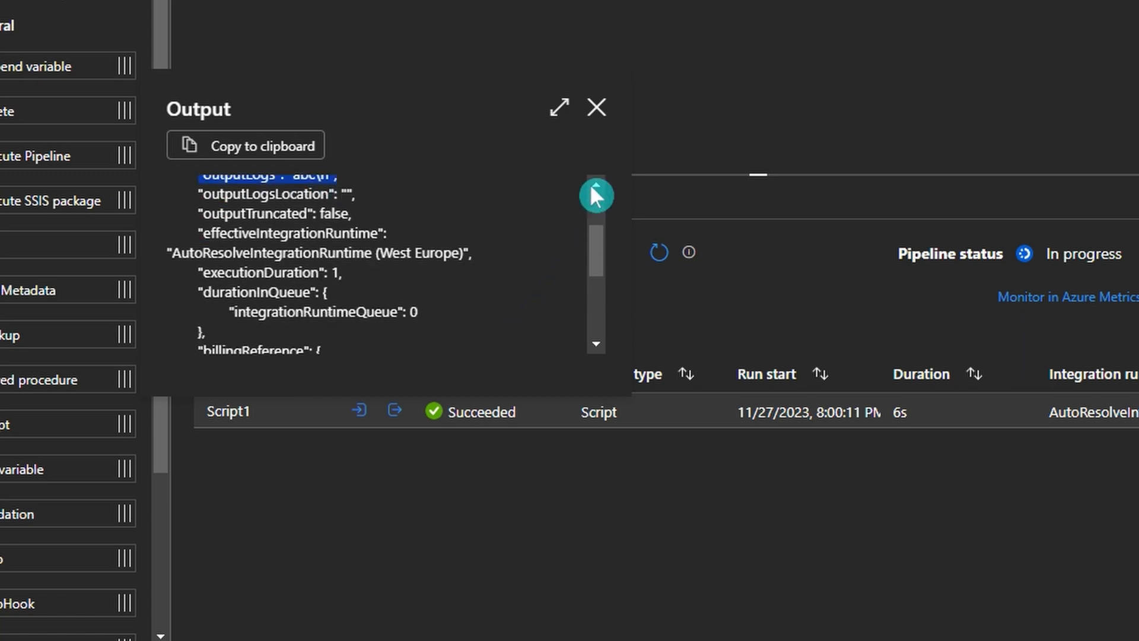
click(596, 106)
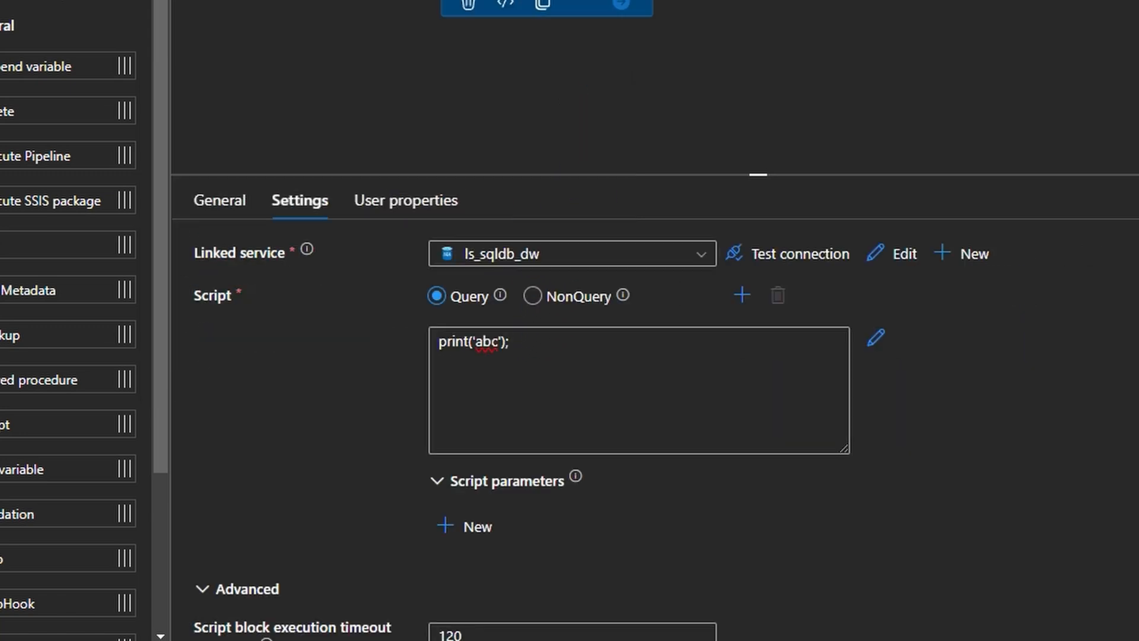